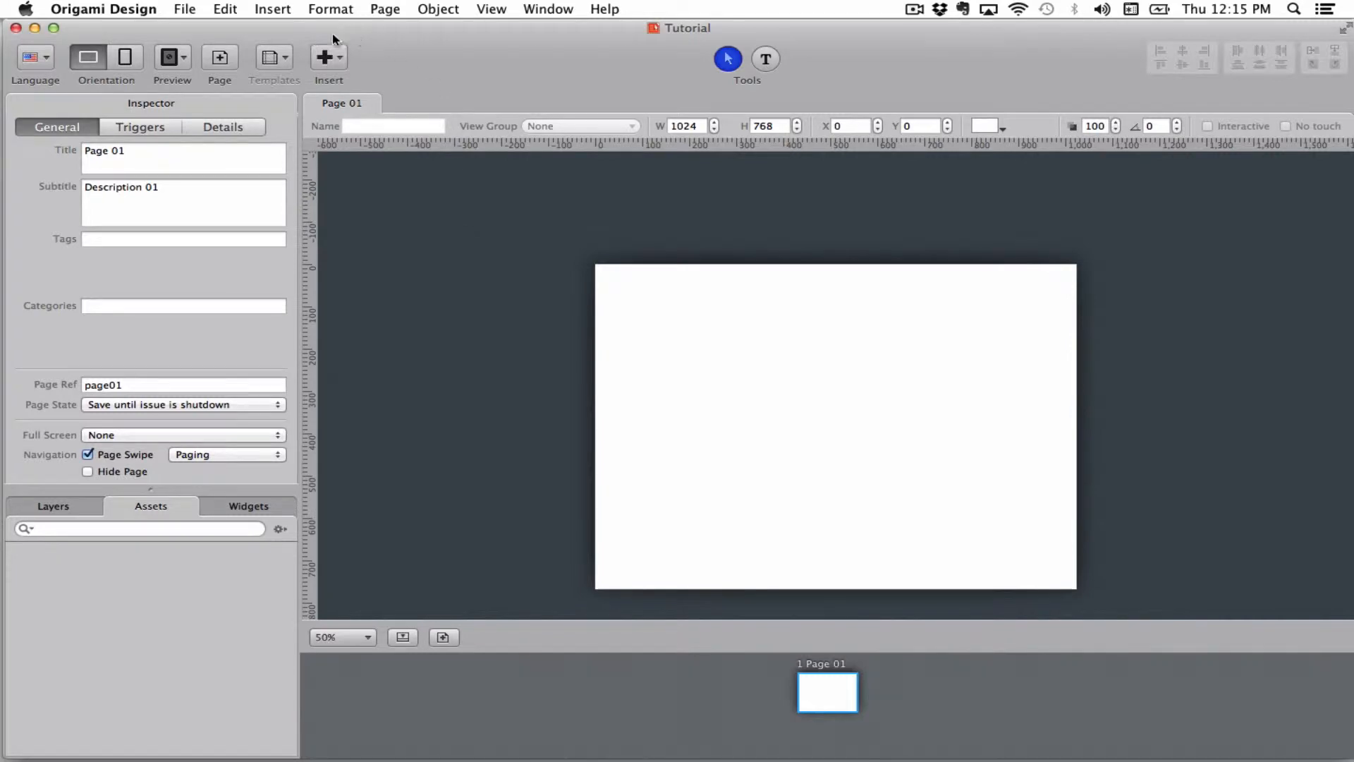
- Start adding an image to Page 01 via the Insert menu
click(329, 56)
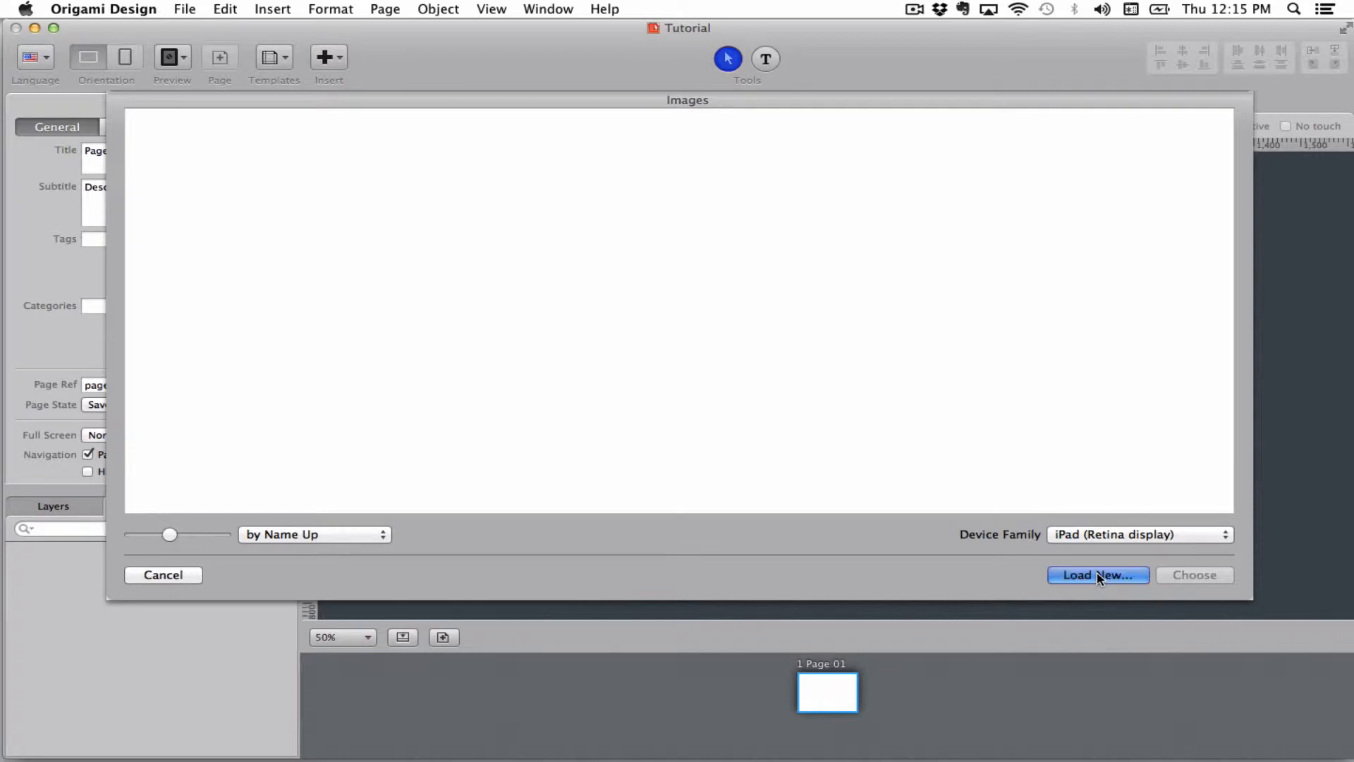
- Load midas_touch.jpg and midas_touch_2.jpg from Assets into a full-page image object
click(1097, 574)
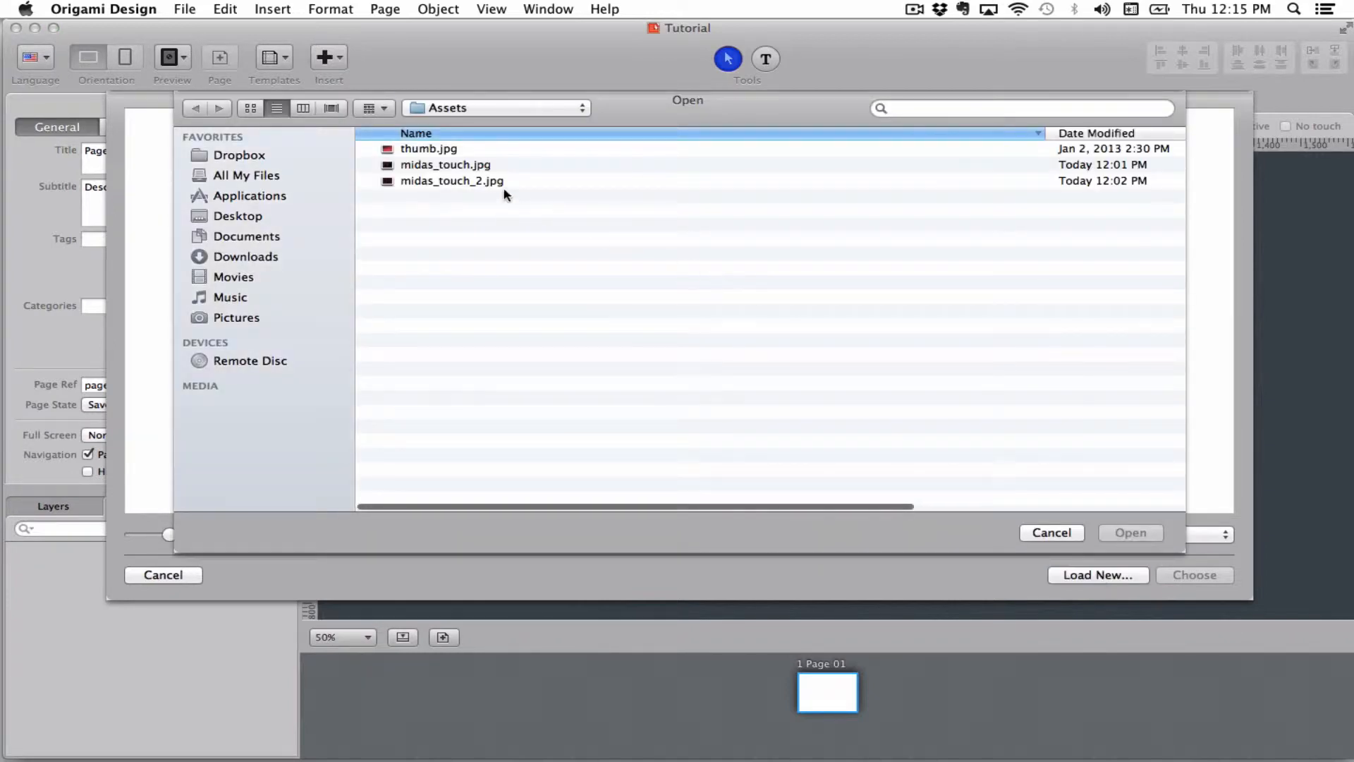
click(451, 179)
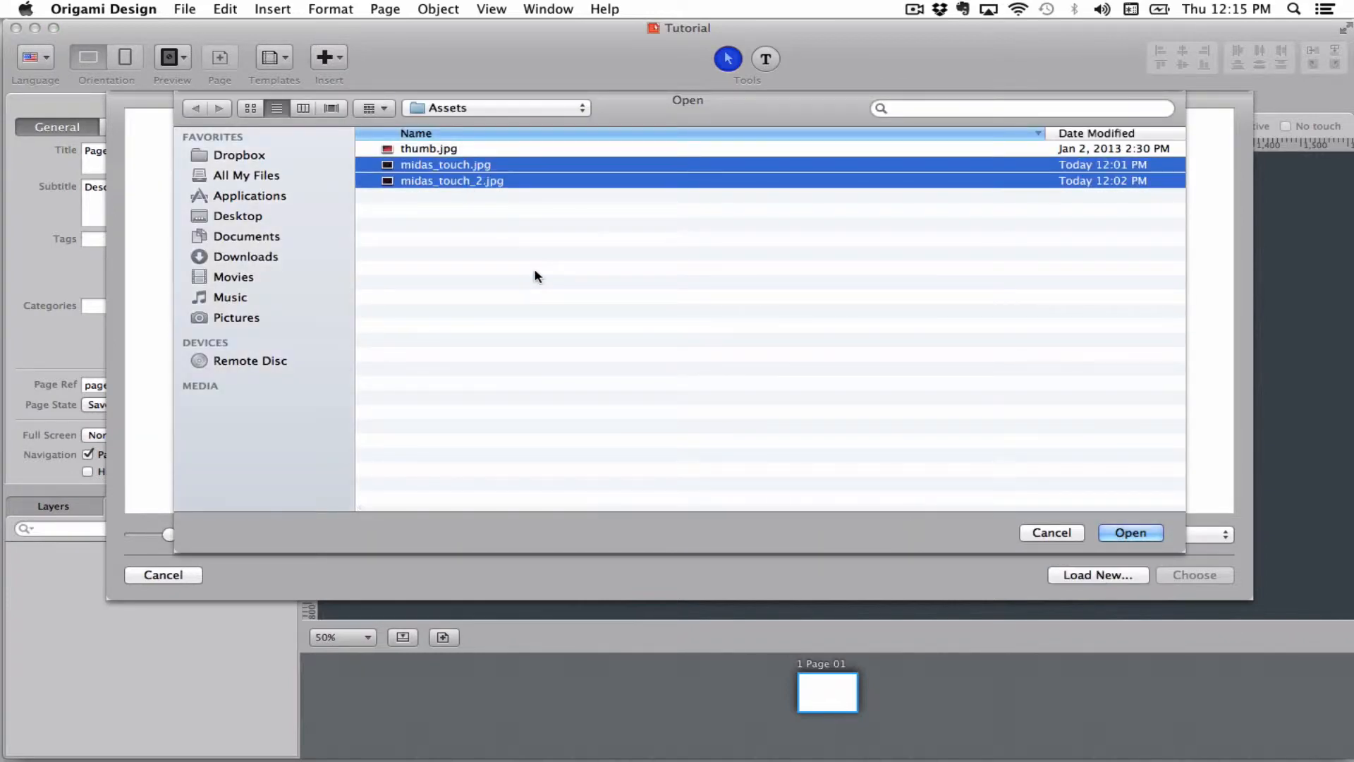
click(1130, 532)
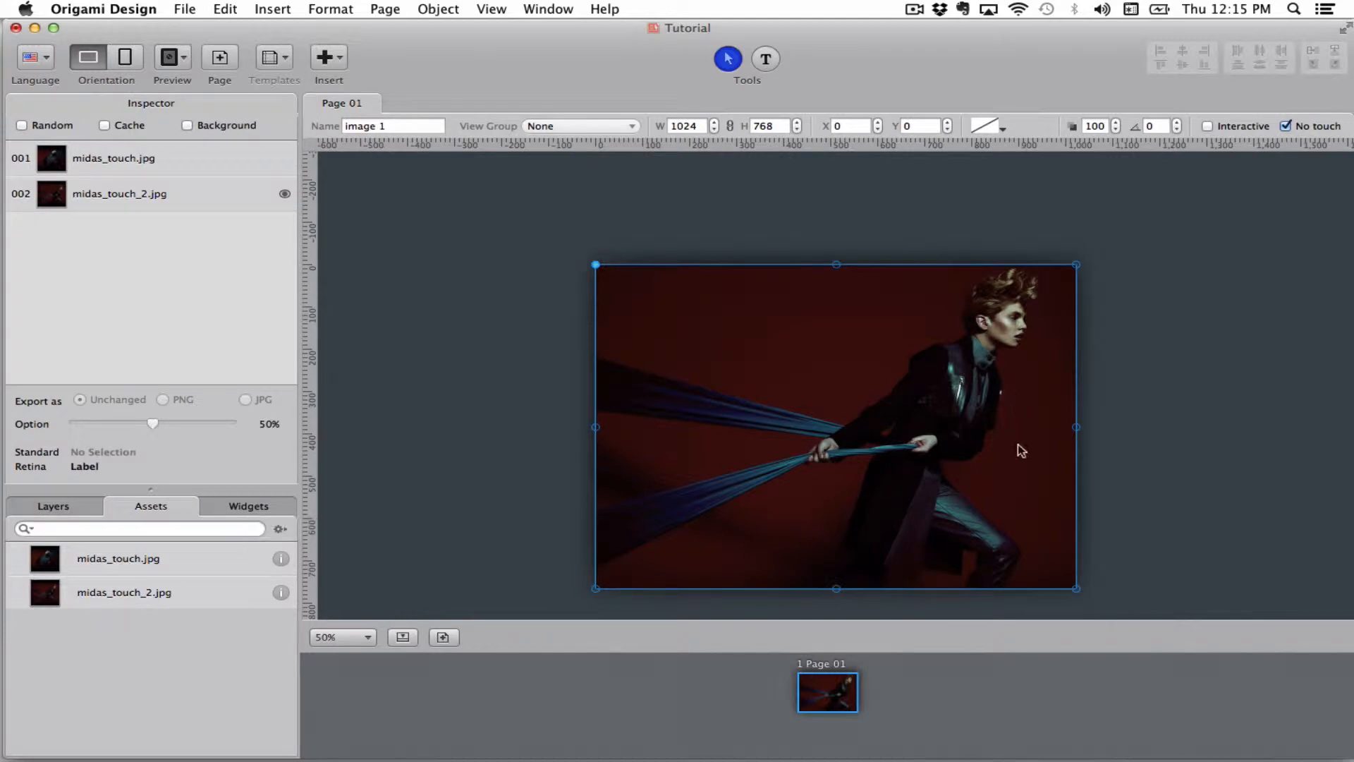
mouse_move(437, 343)
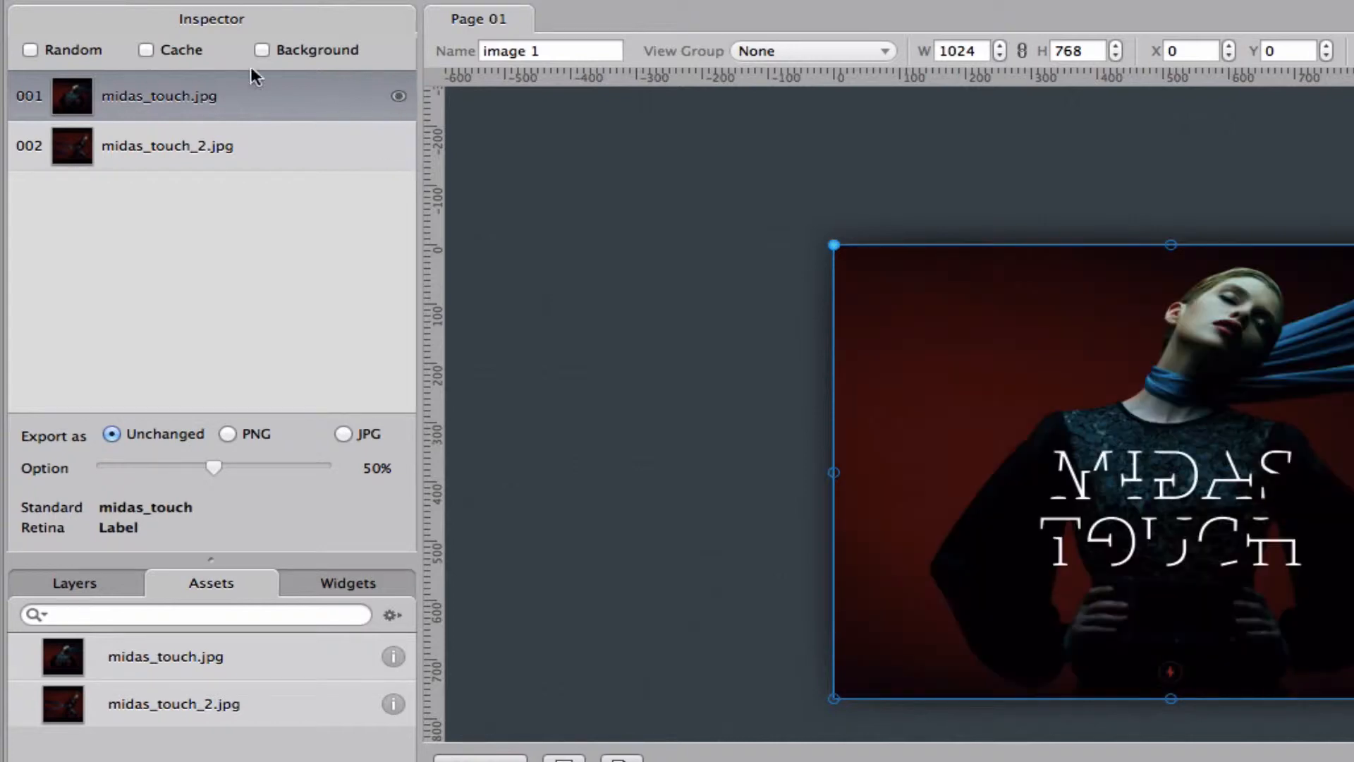
click(30, 49)
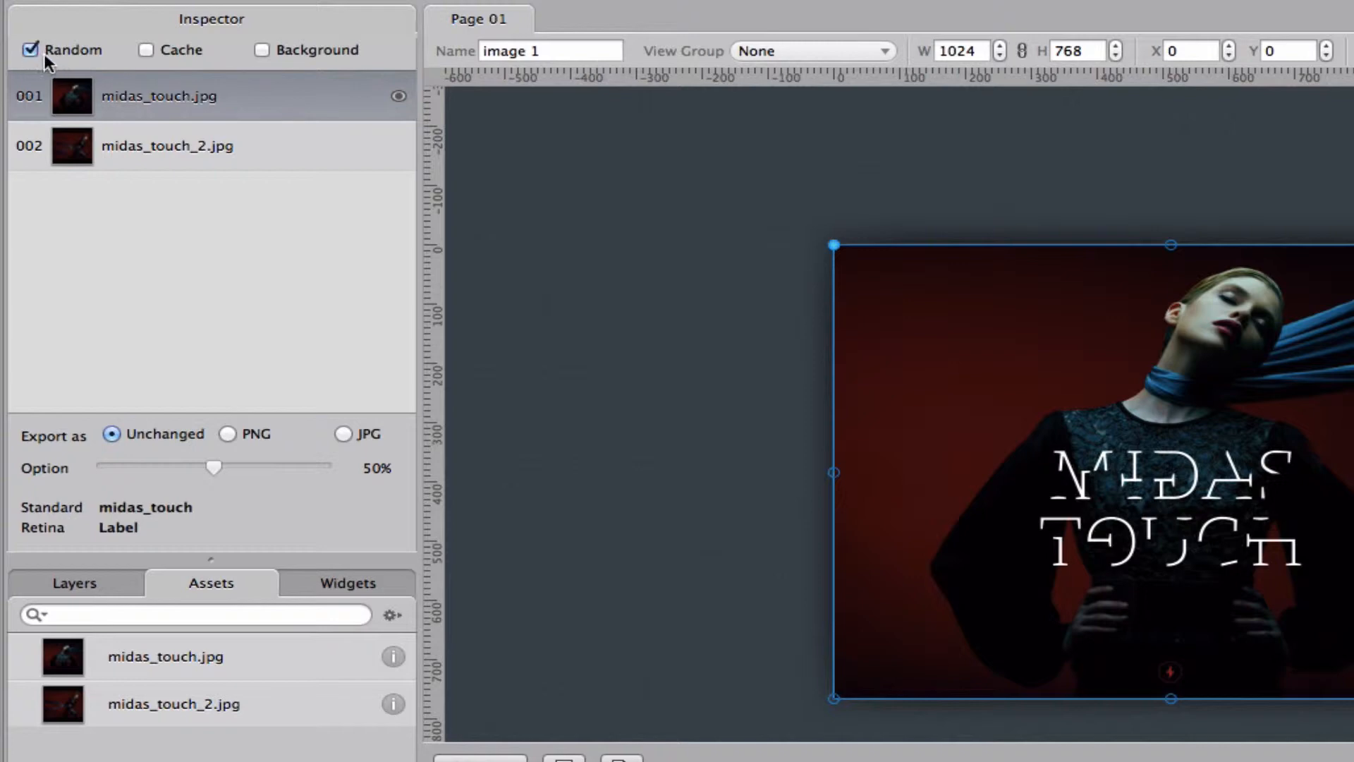
click(146, 49)
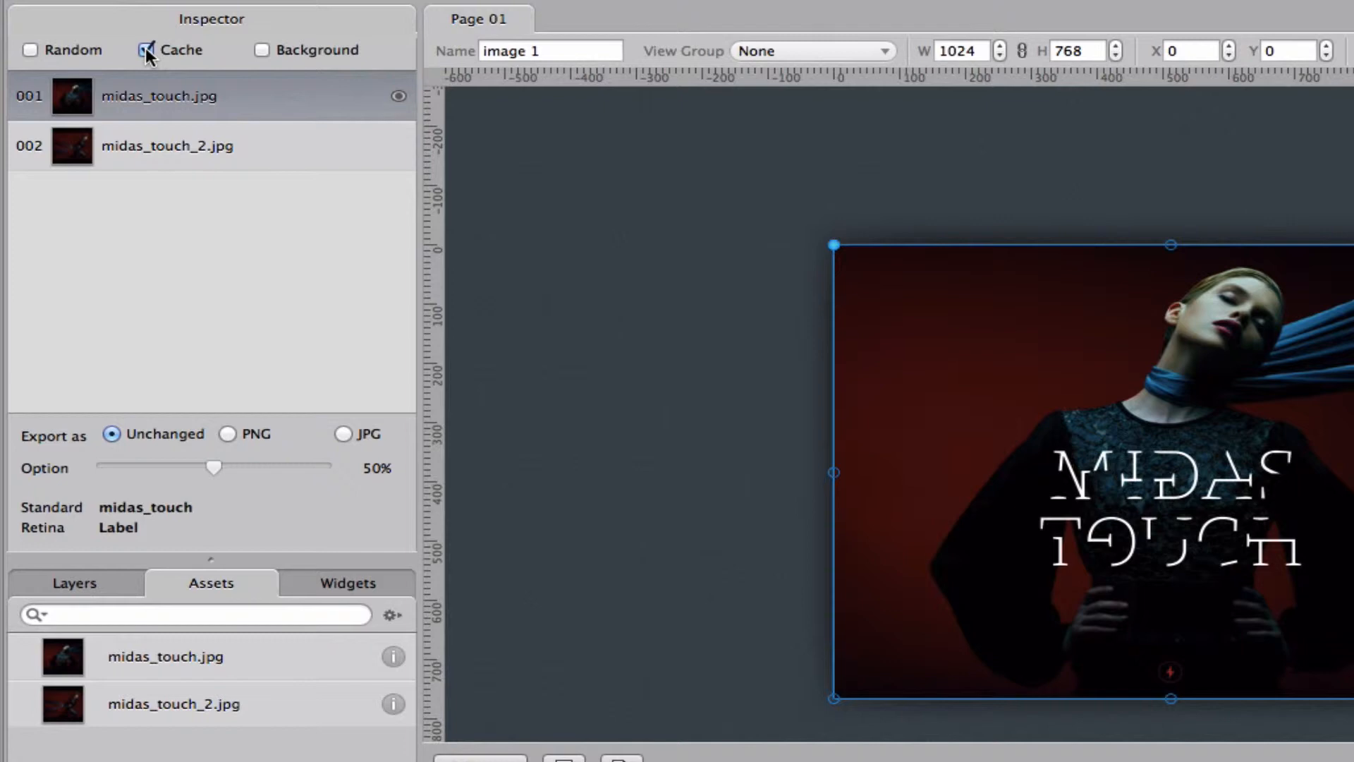
click(145, 49)
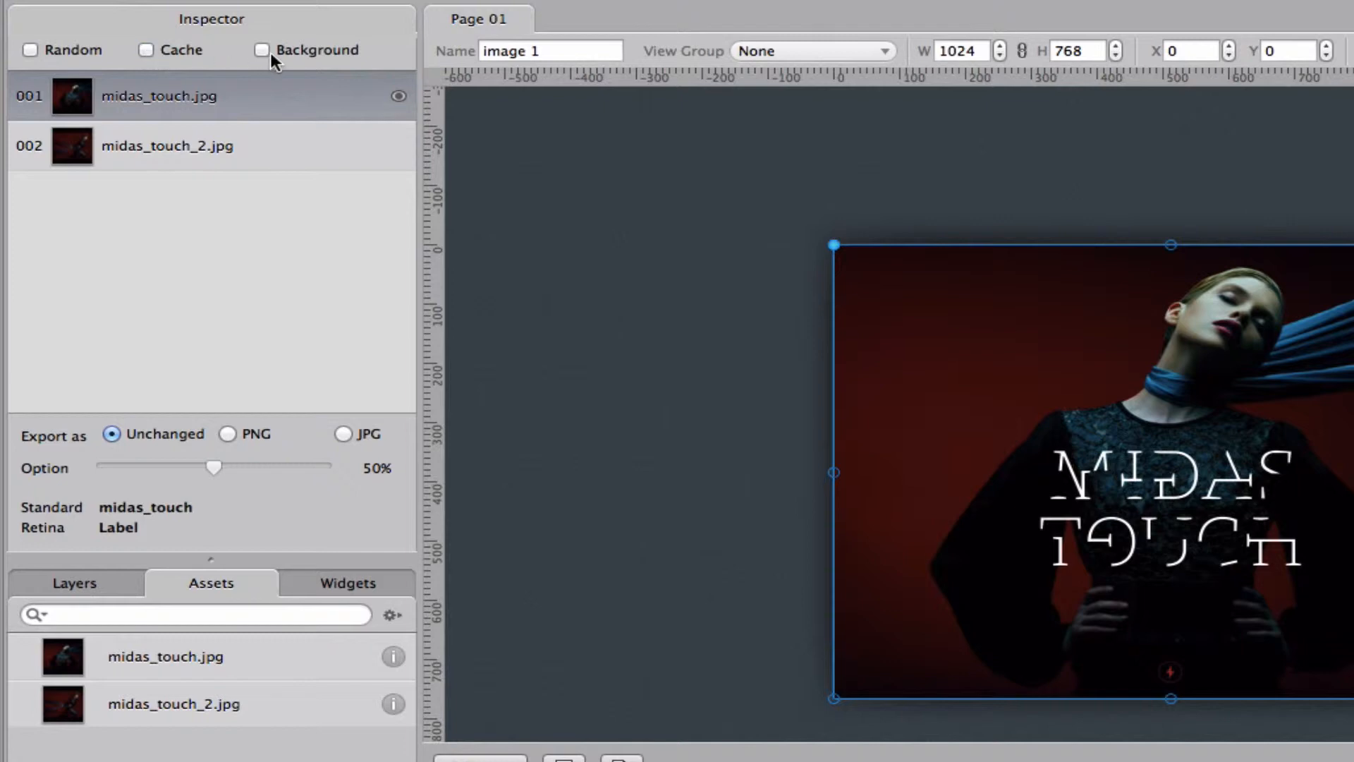
click(262, 49)
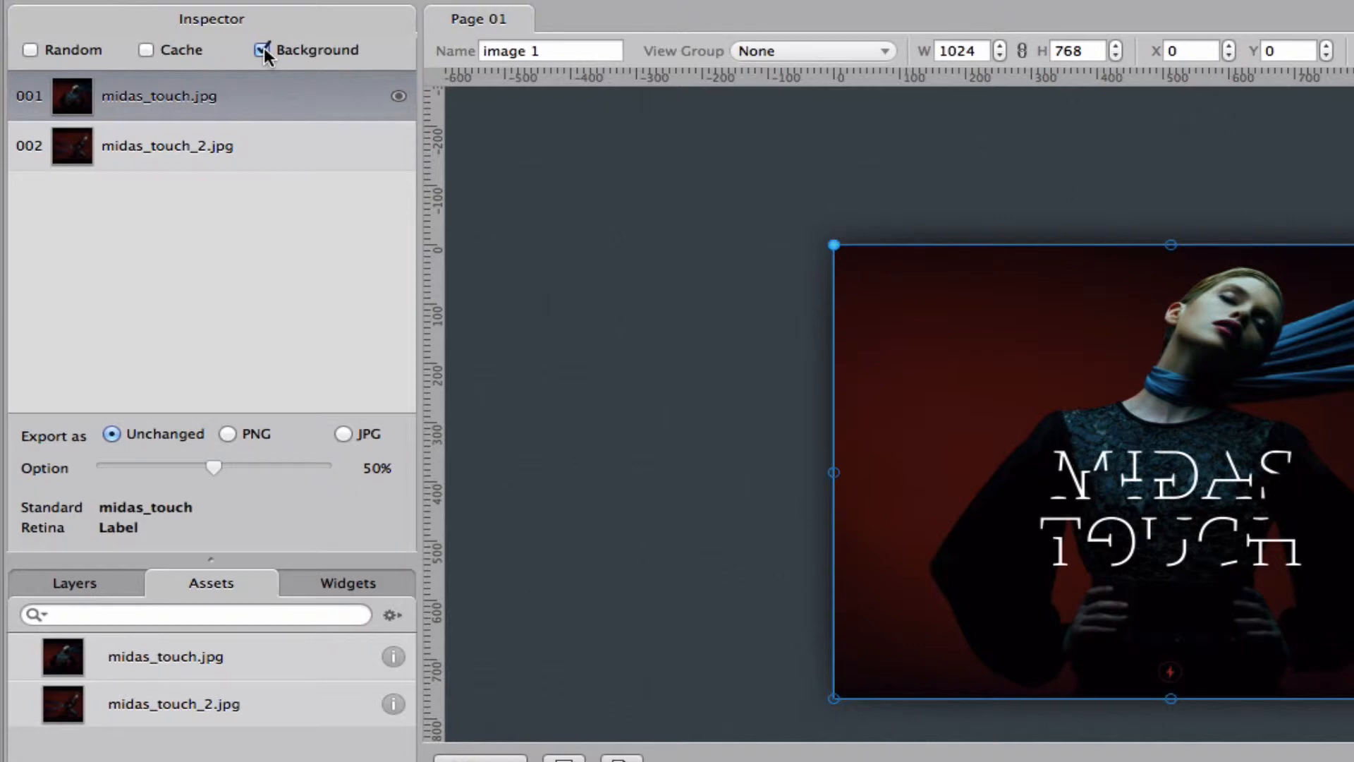
click(264, 49)
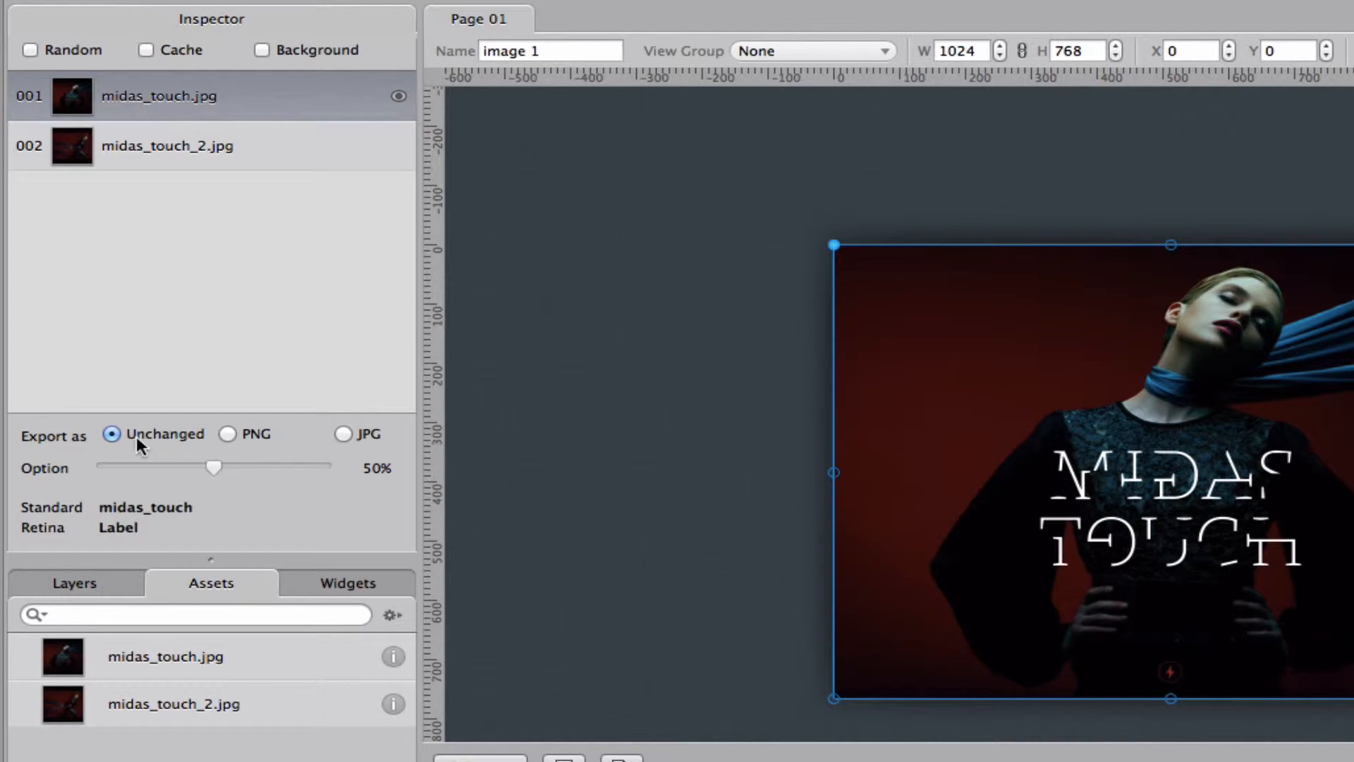
mouse_move(154, 443)
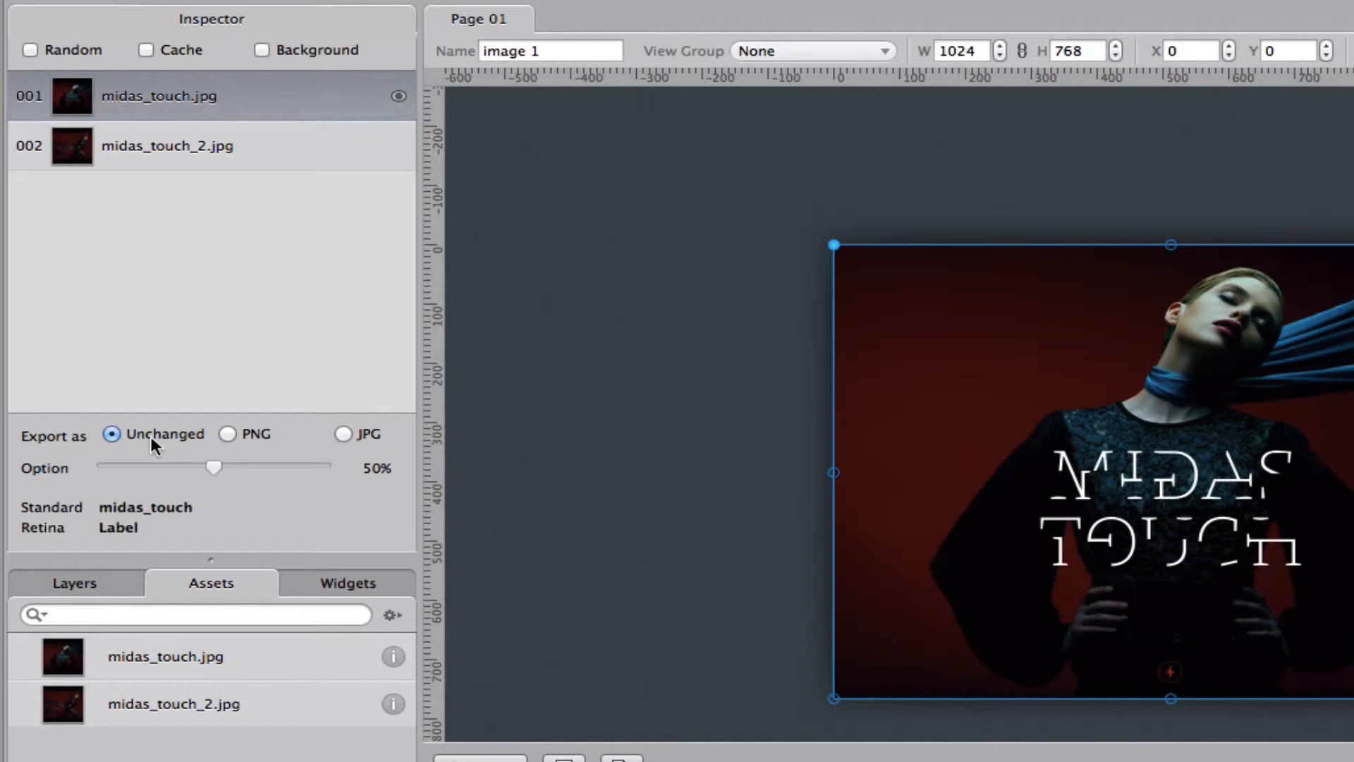
mouse_move(215, 421)
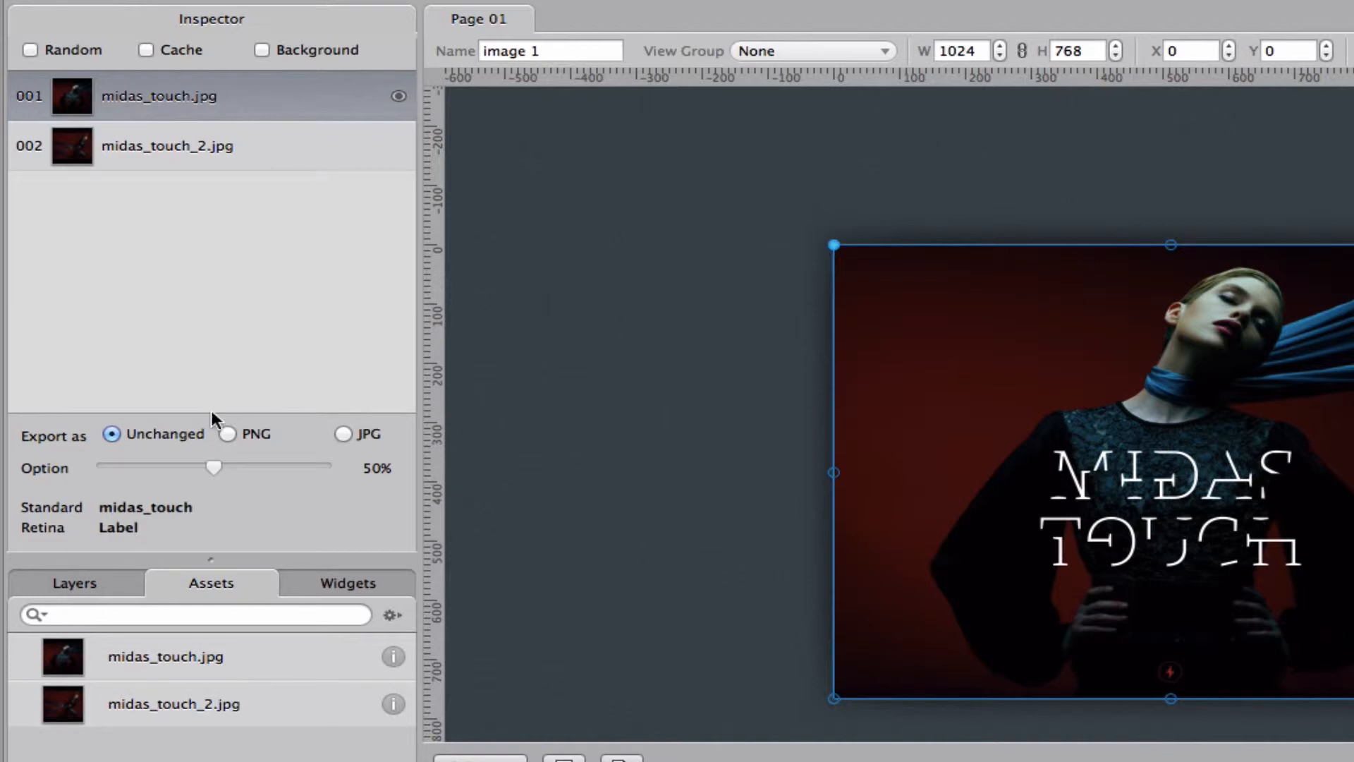
mouse_move(322, 265)
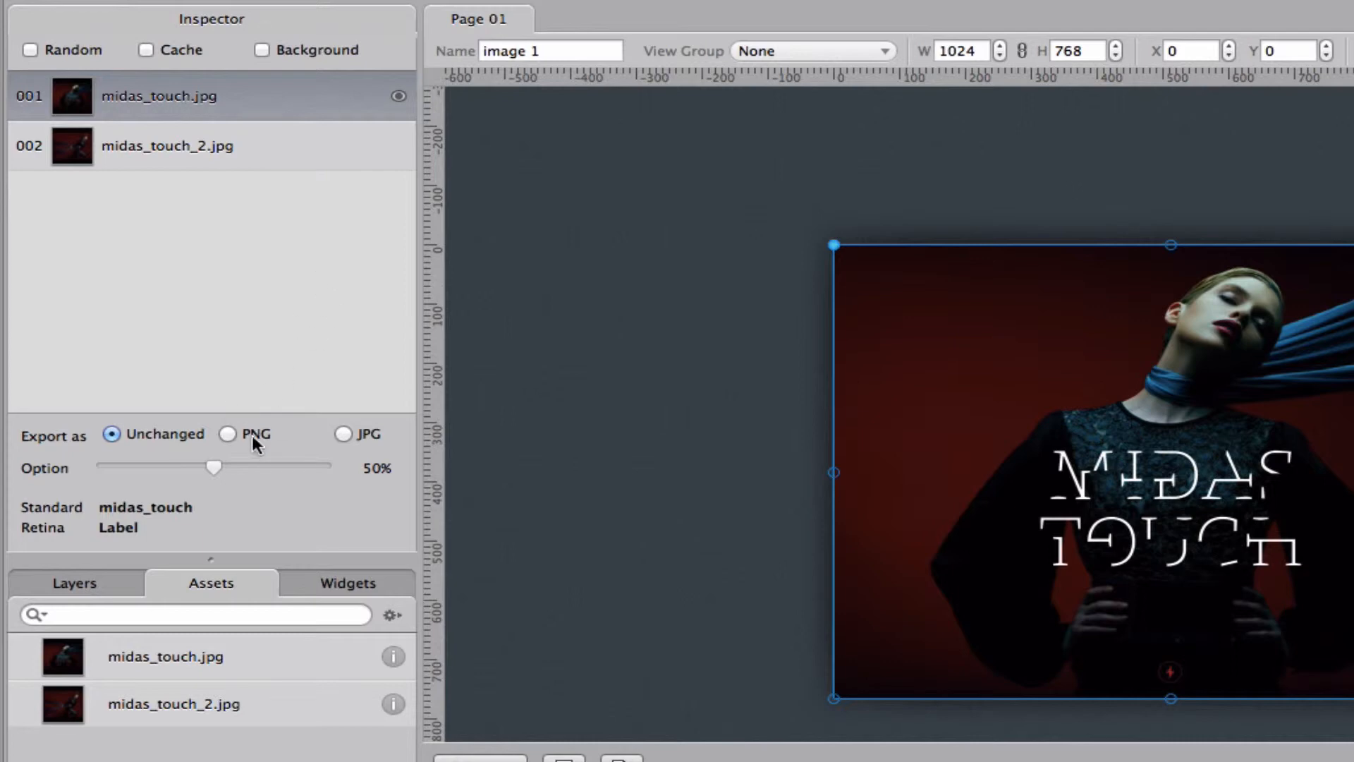
- Set midas_touch.jpg to export as JPG, trying 91% quality then settling near 49%
click(228, 435)
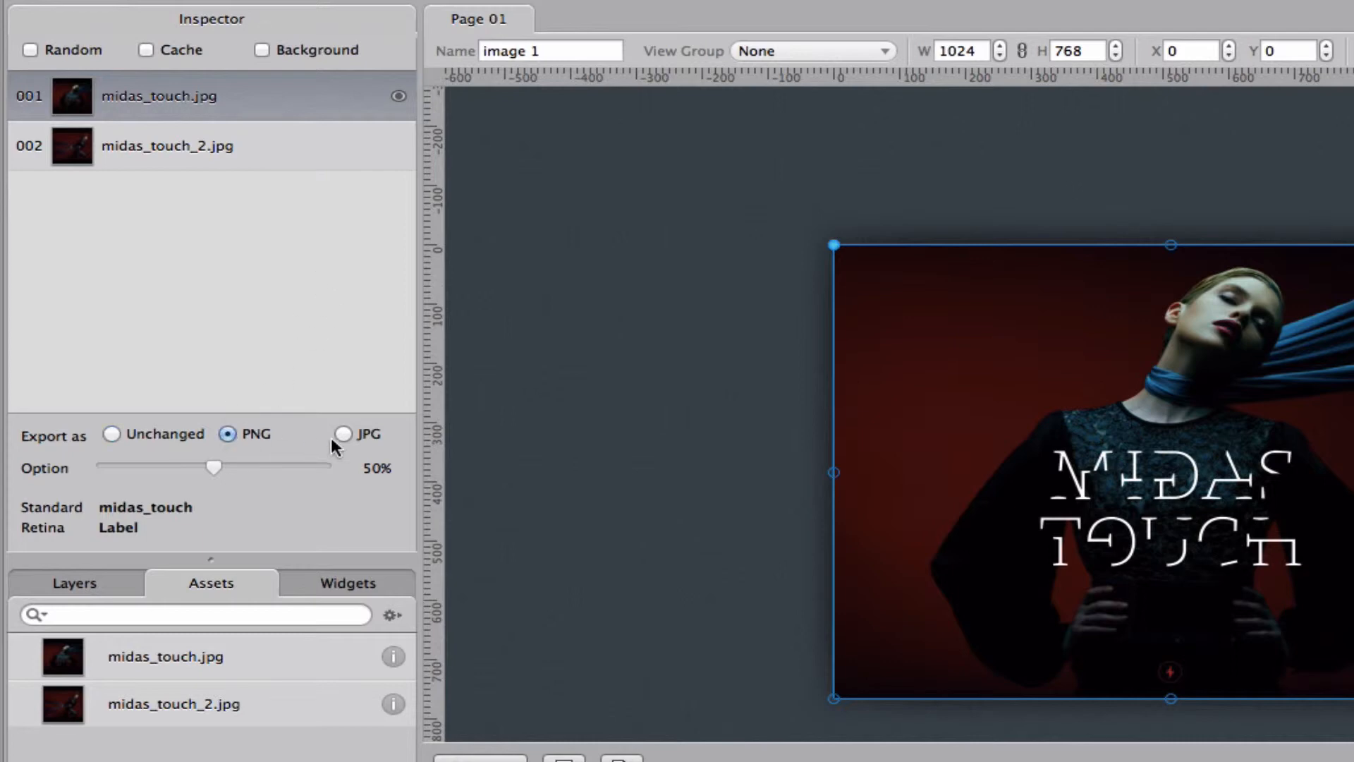
click(344, 433)
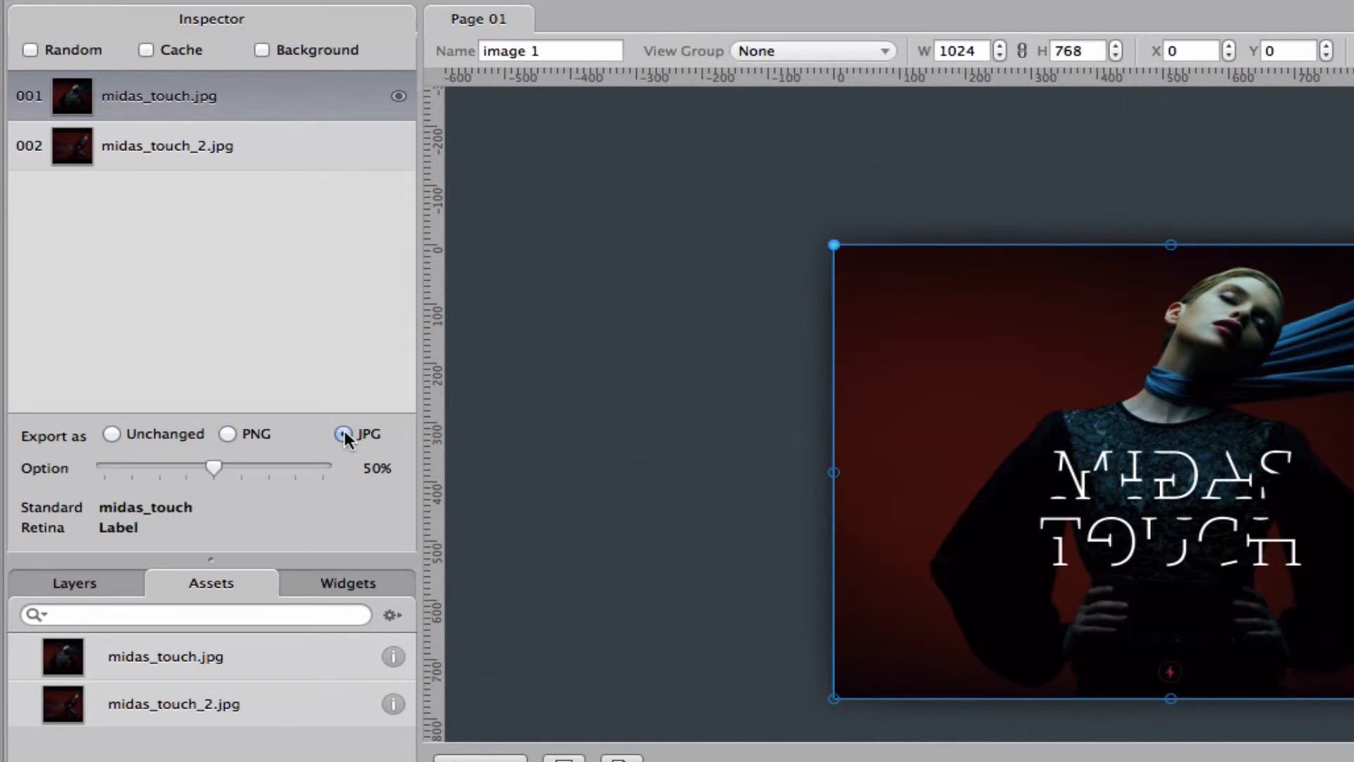
drag(215, 467, 304, 467)
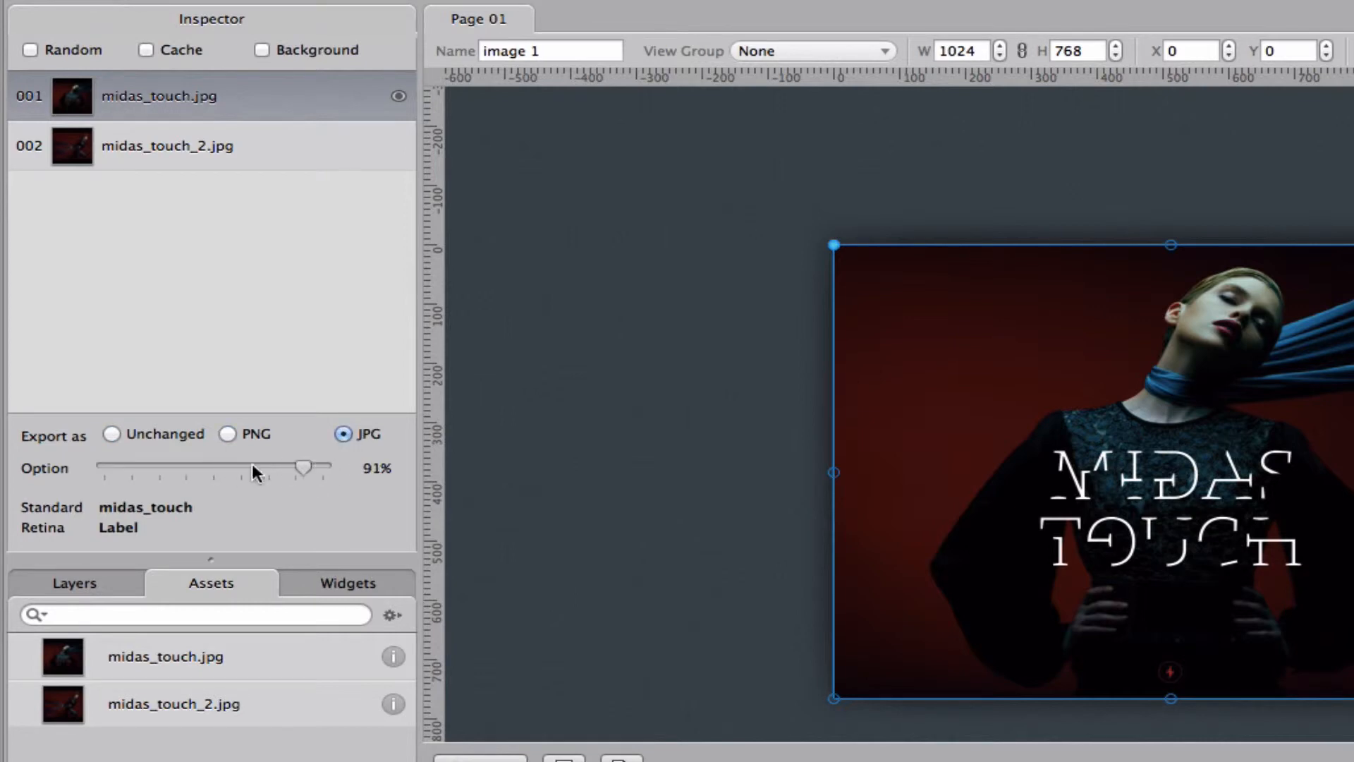
drag(302, 467, 208, 467)
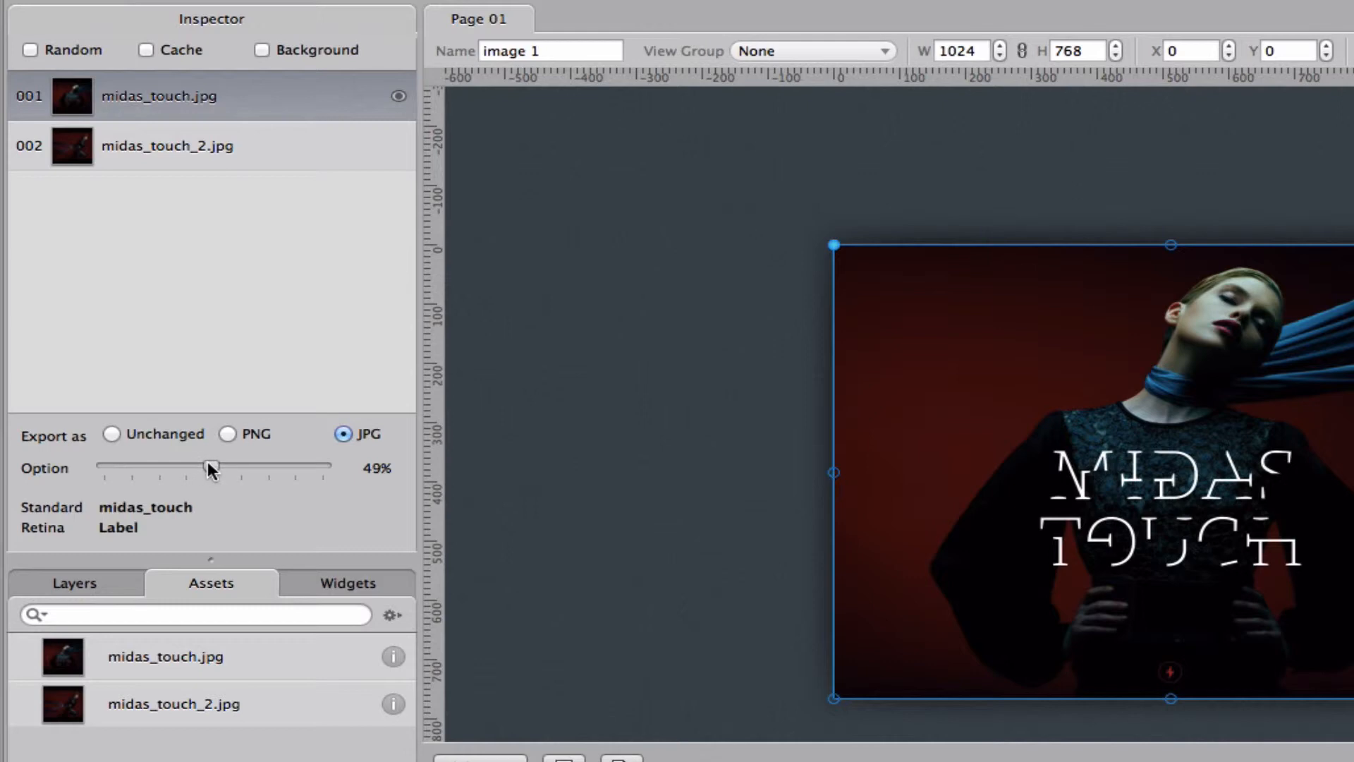
click(112, 433)
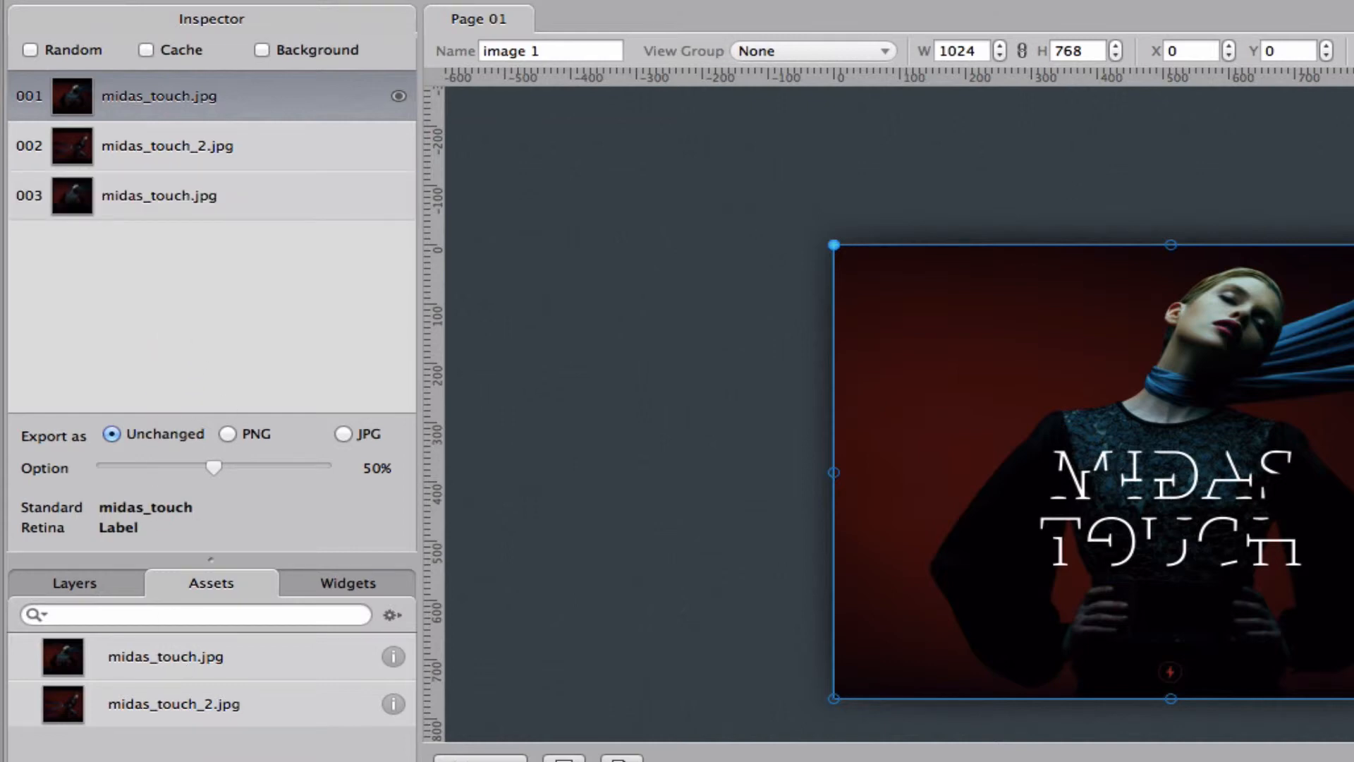
mouse_move(232, 384)
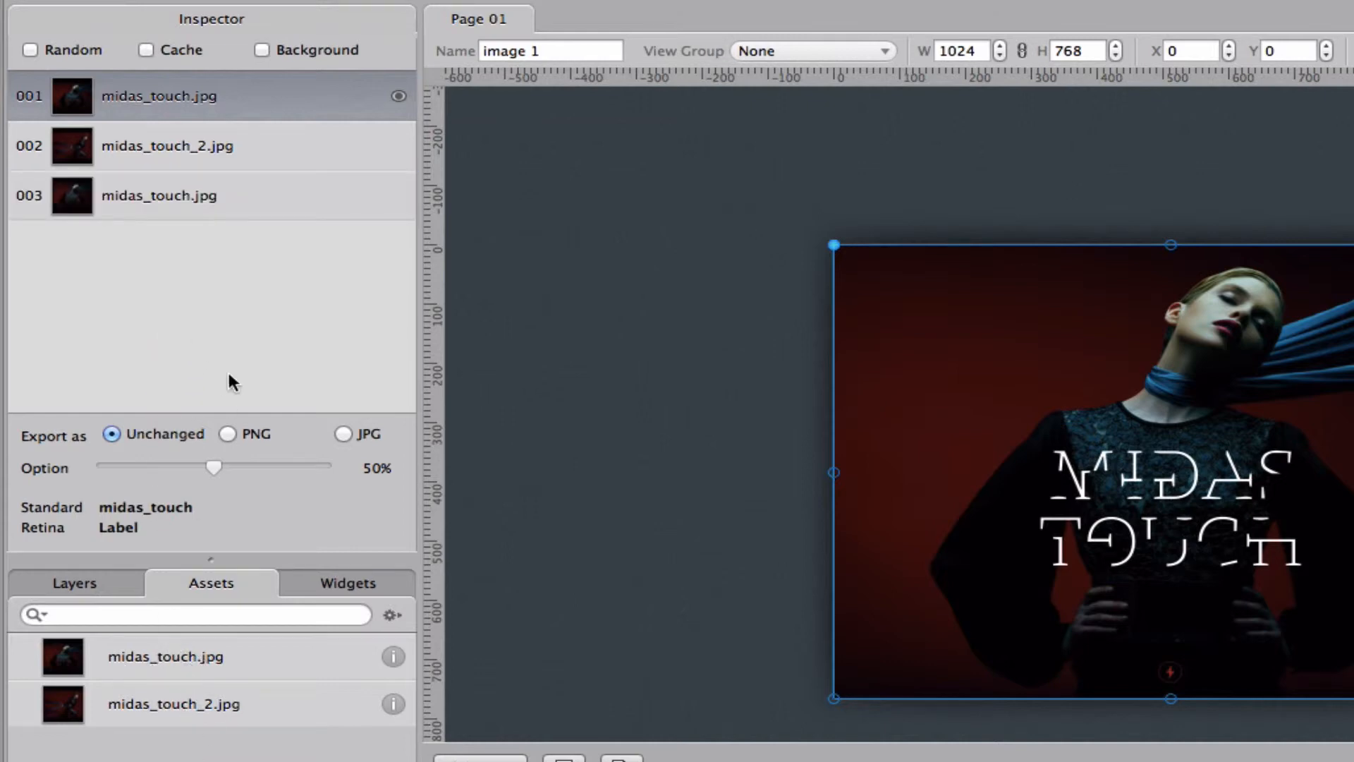
- Delete the duplicate entry 003 midas_touch.jpg from image 1's list
click(160, 195)
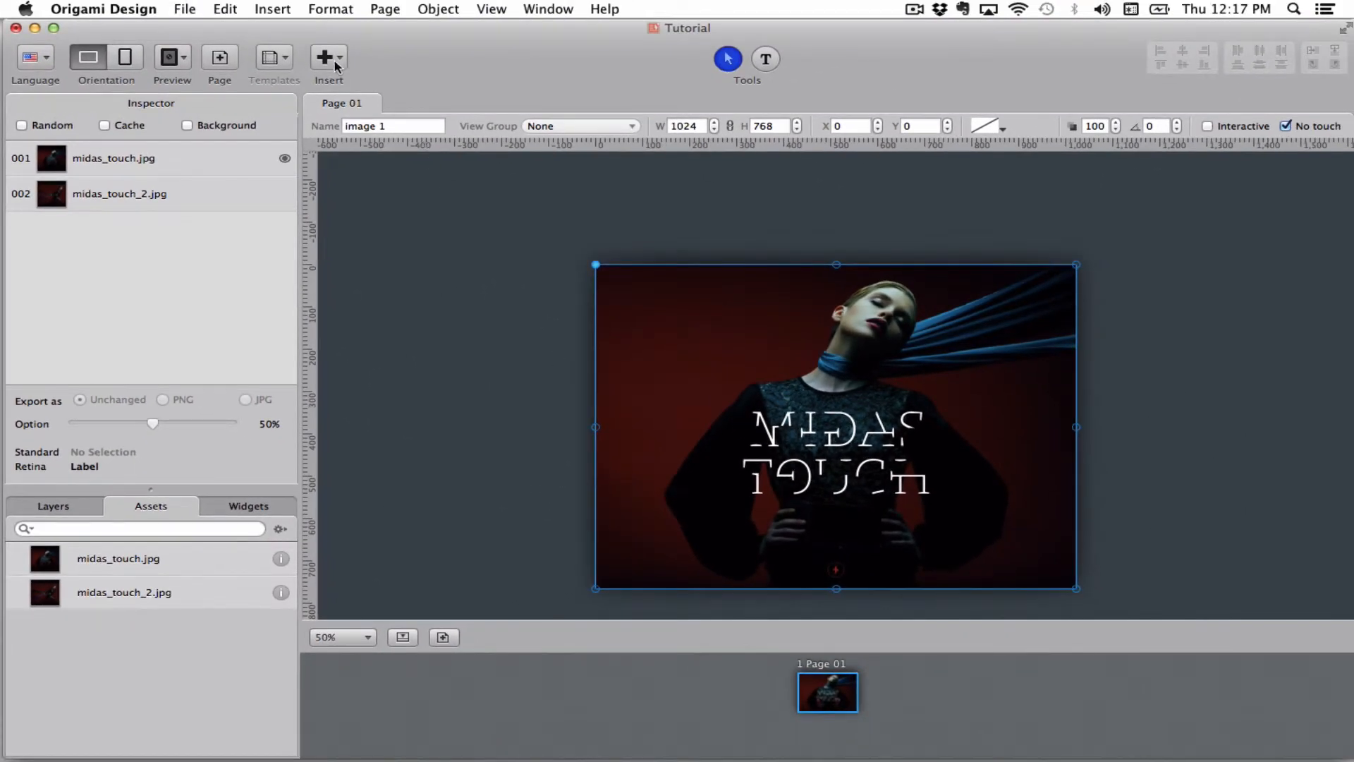
- Add a hot spot whose On Tap trigger sets image 1 to Next Image
click(327, 58)
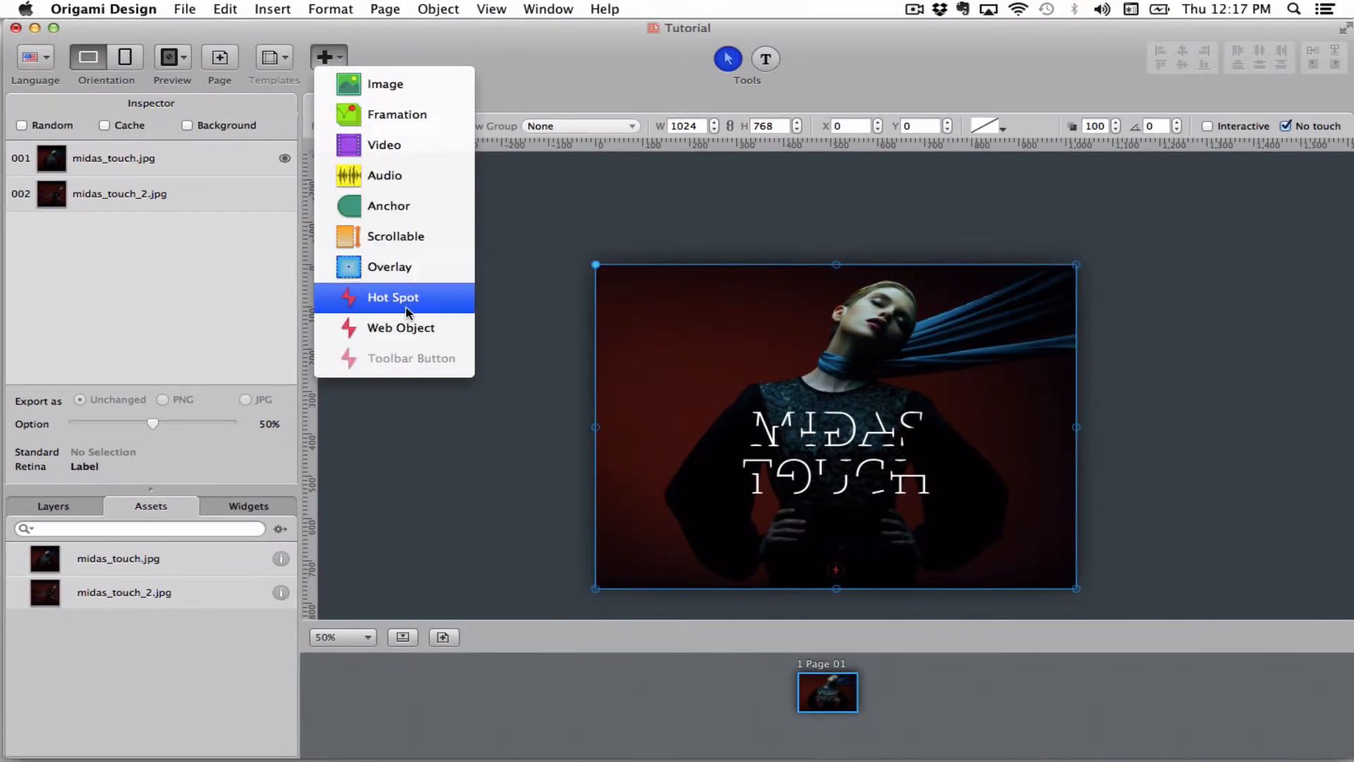
click(392, 297)
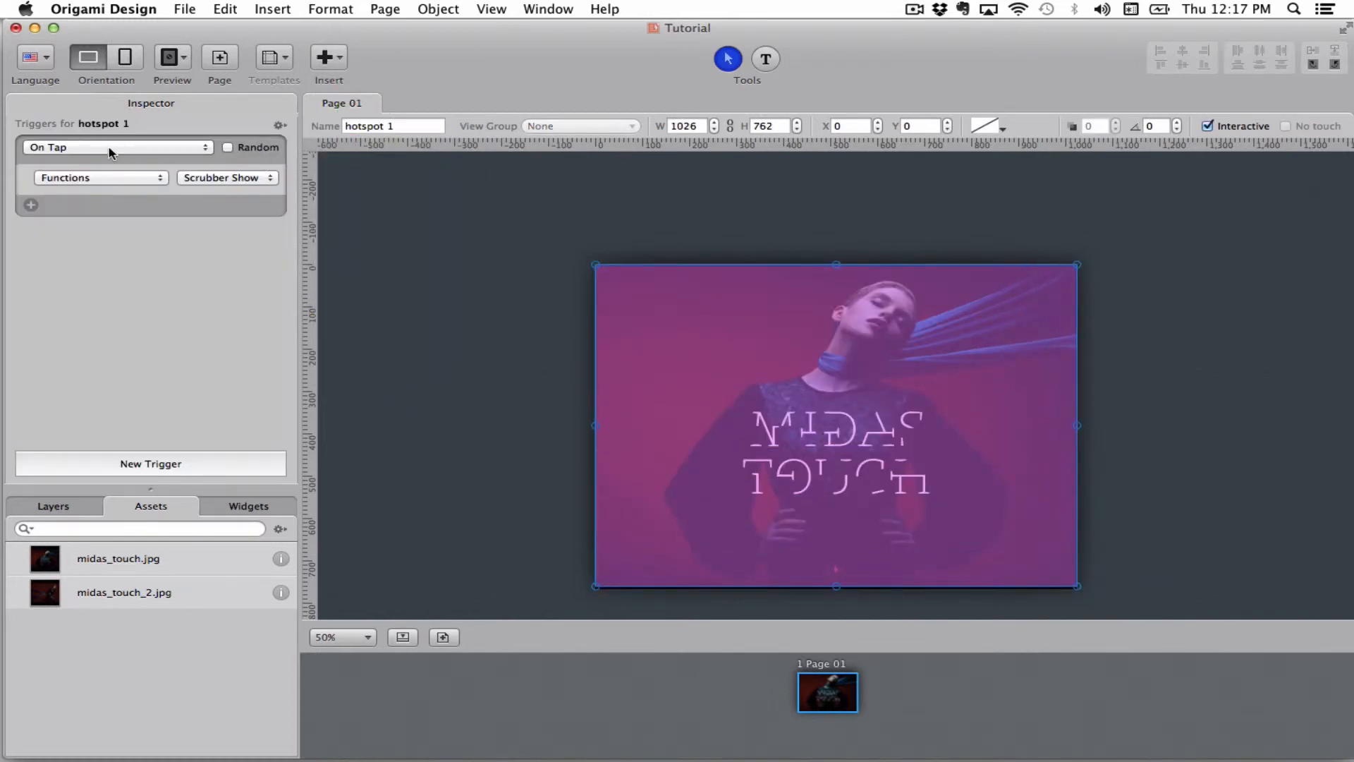
click(97, 178)
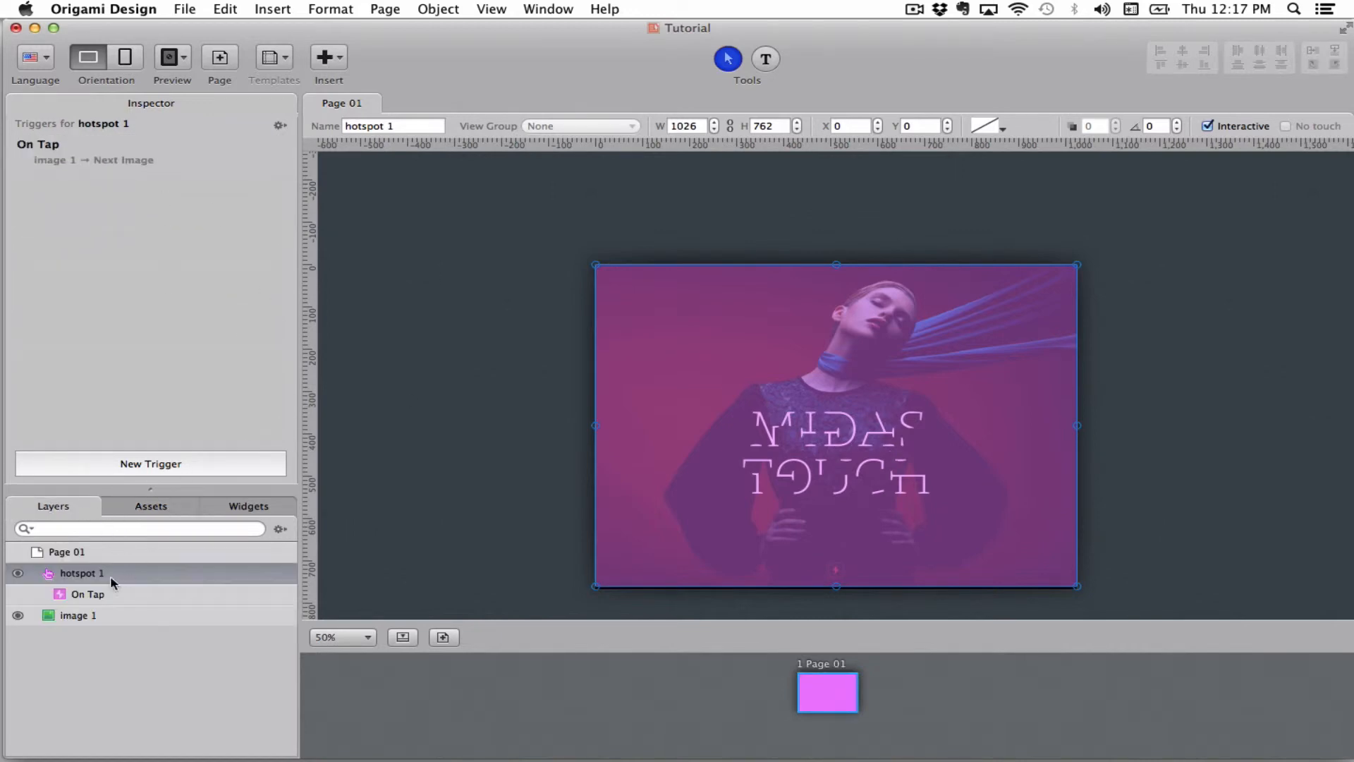
- Select image 1 again beneath the hotspot
click(77, 613)
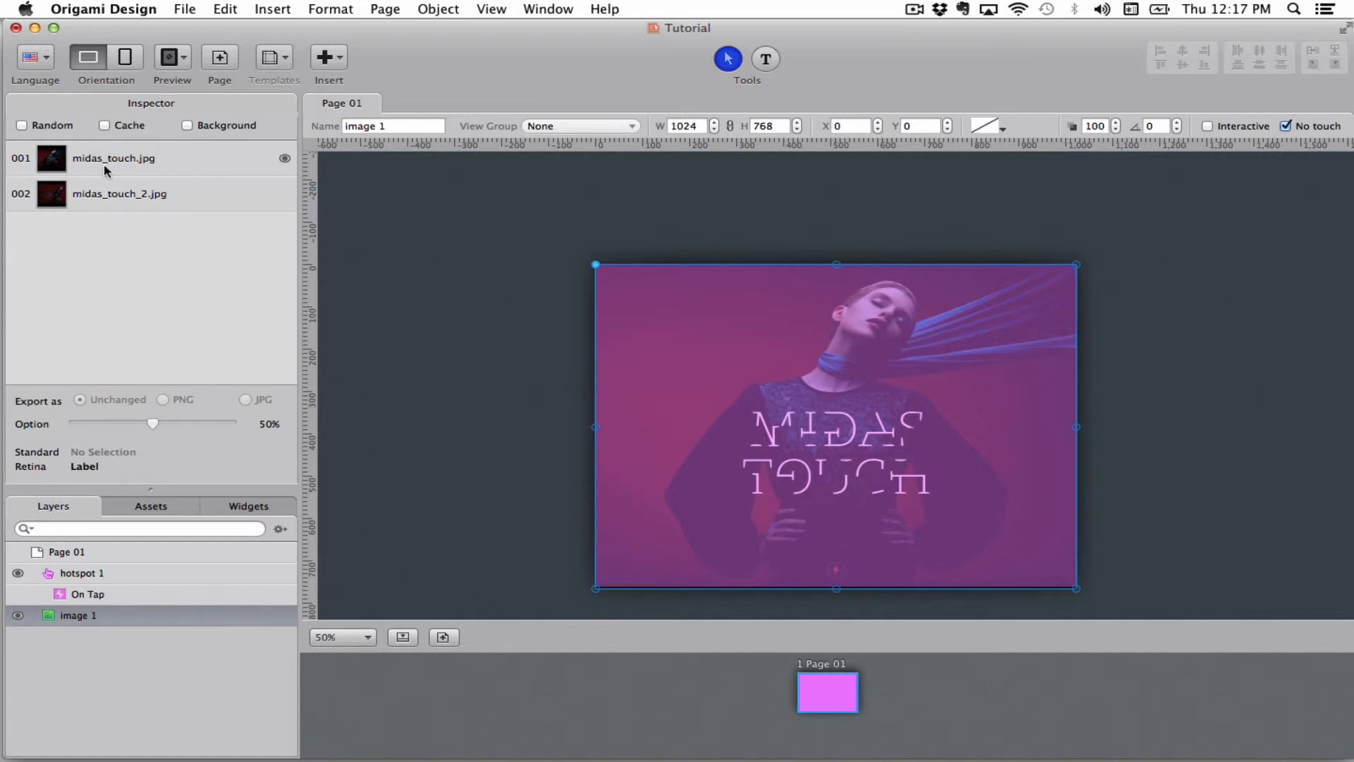
mouse_move(734, 420)
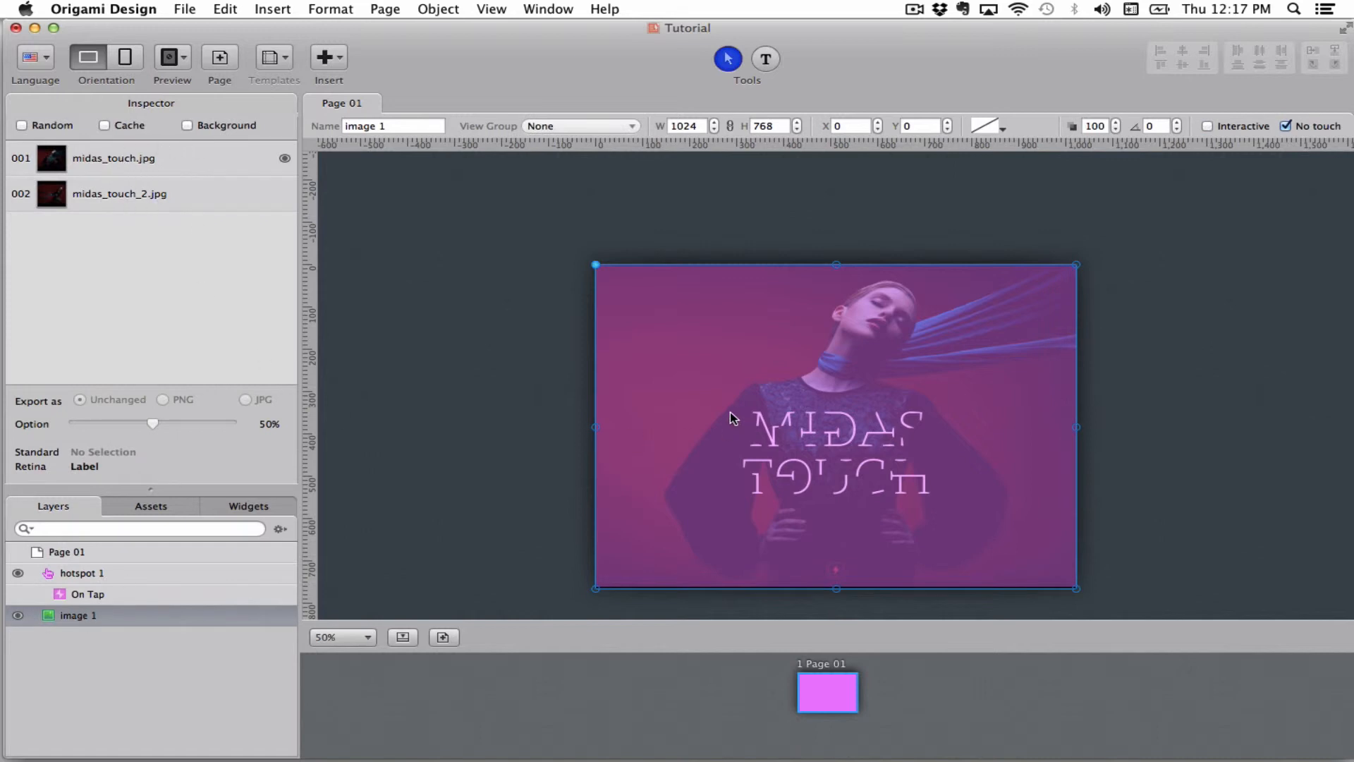
mouse_move(458, 399)
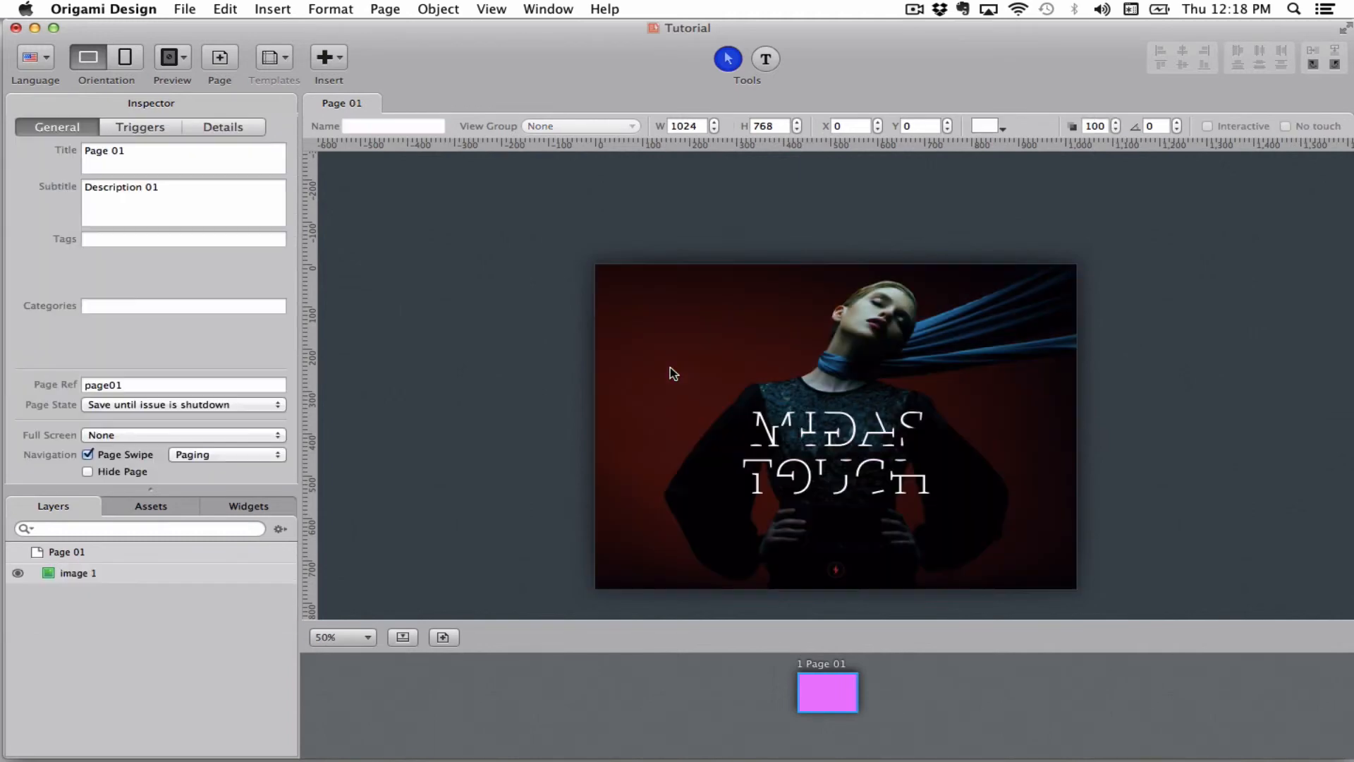
- Assign image 1 to vGroup 1 and shrink it to 385×289 in the top-left corner
click(78, 572)
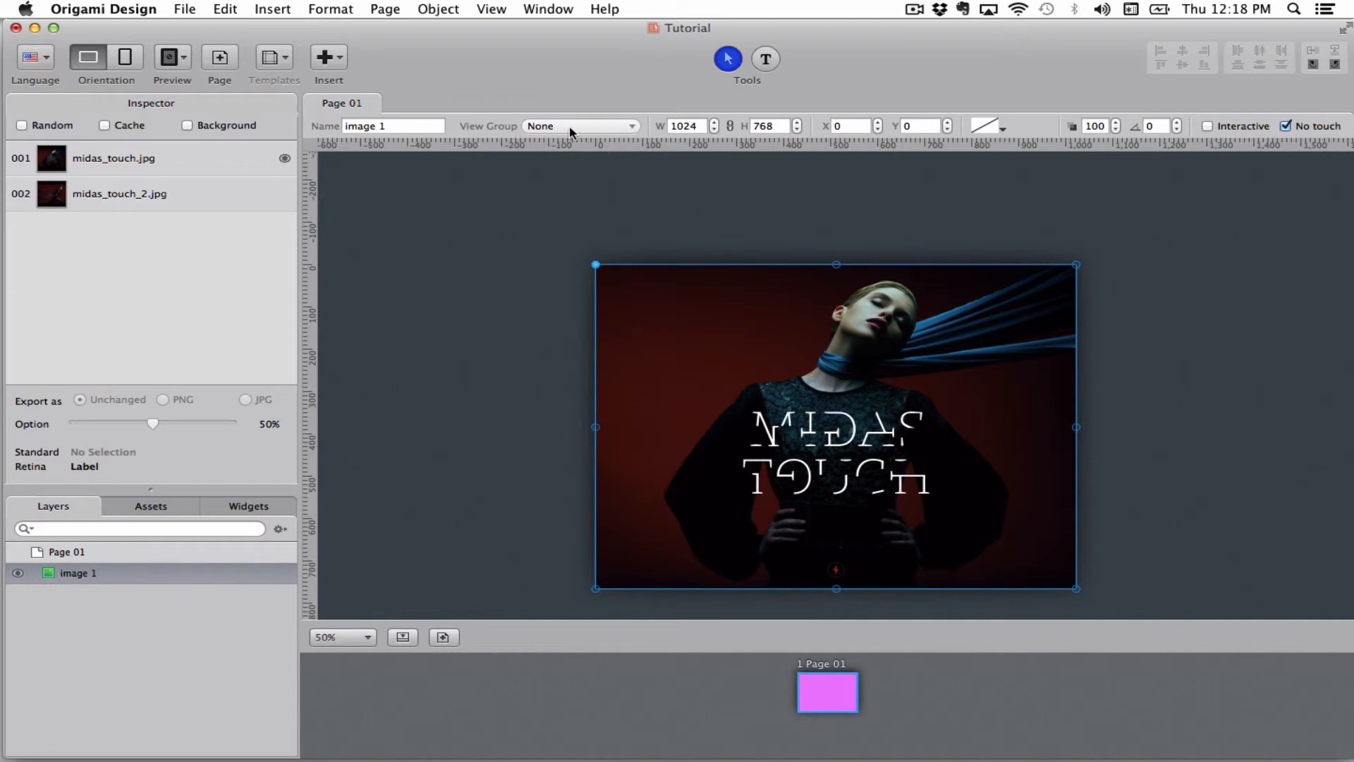
click(578, 125)
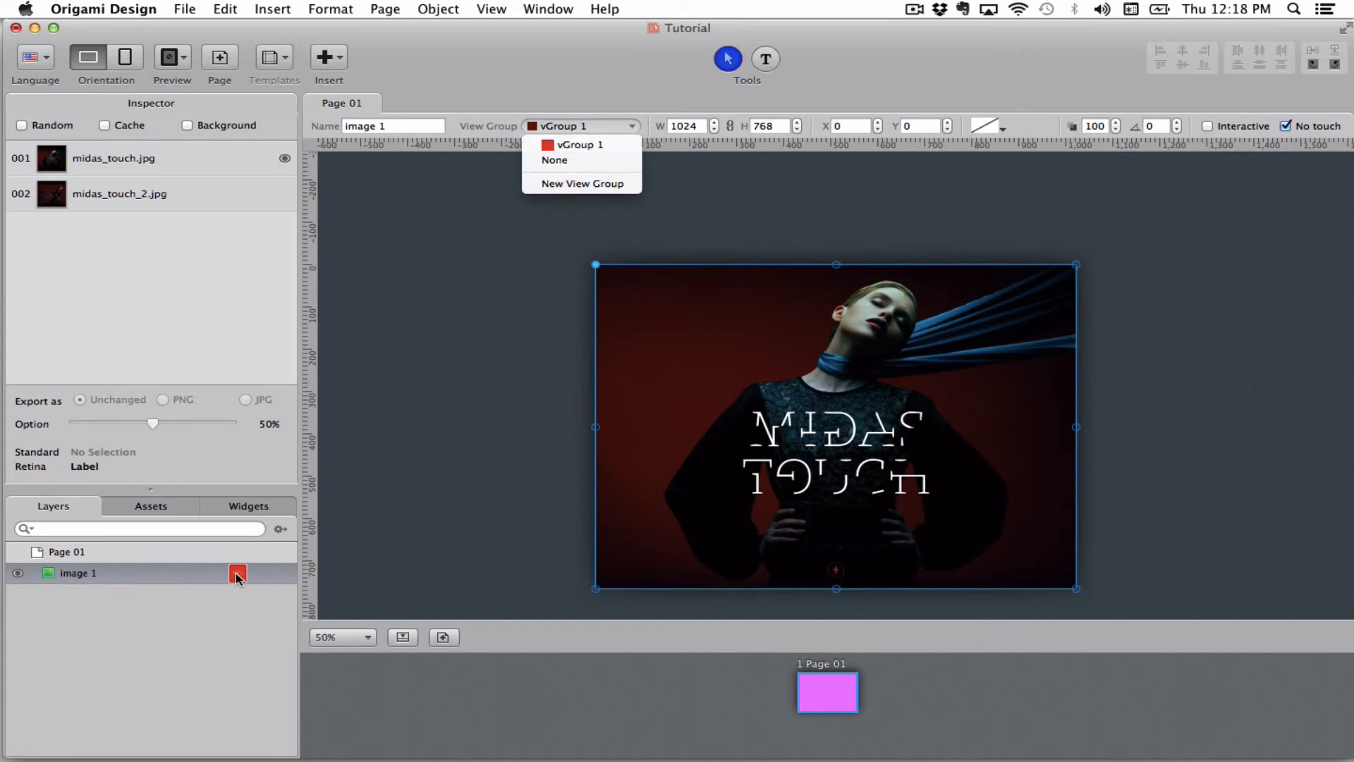
click(578, 144)
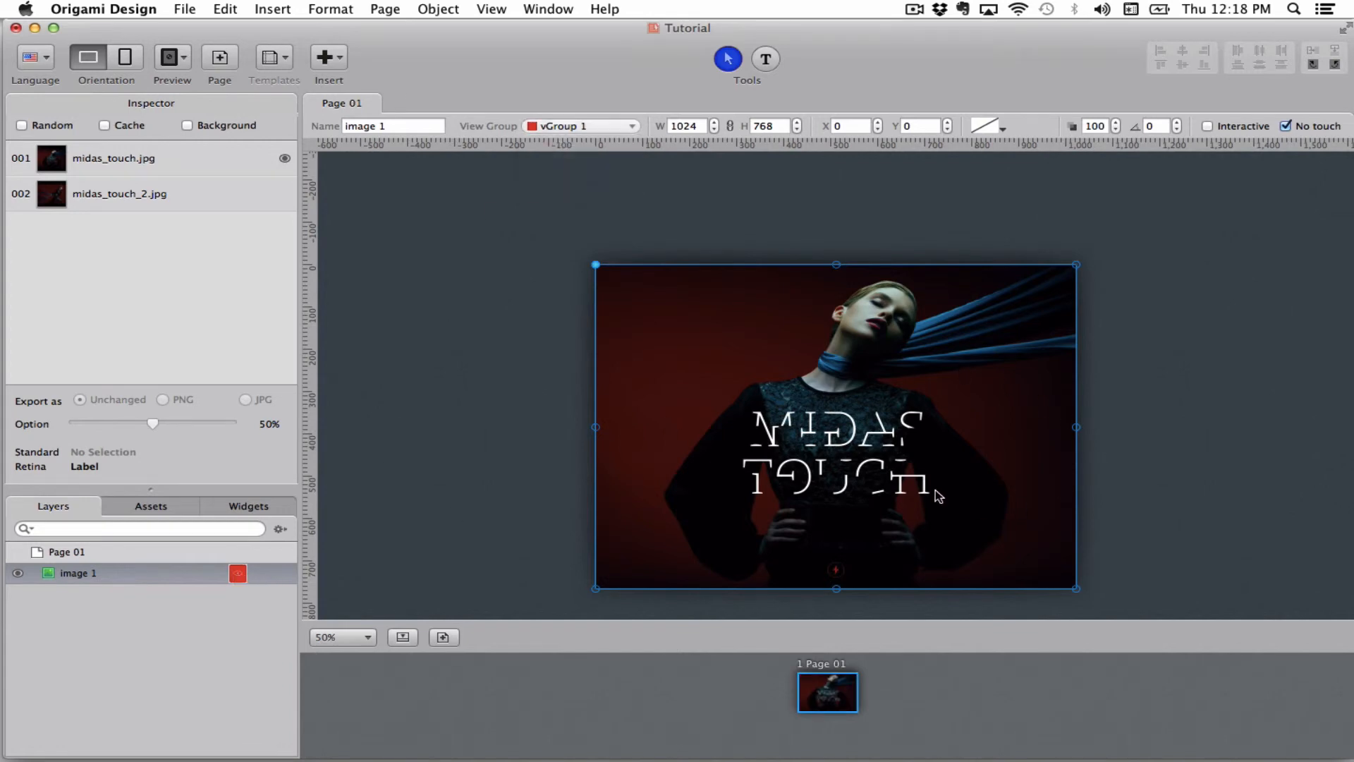
drag(1074, 588, 775, 386)
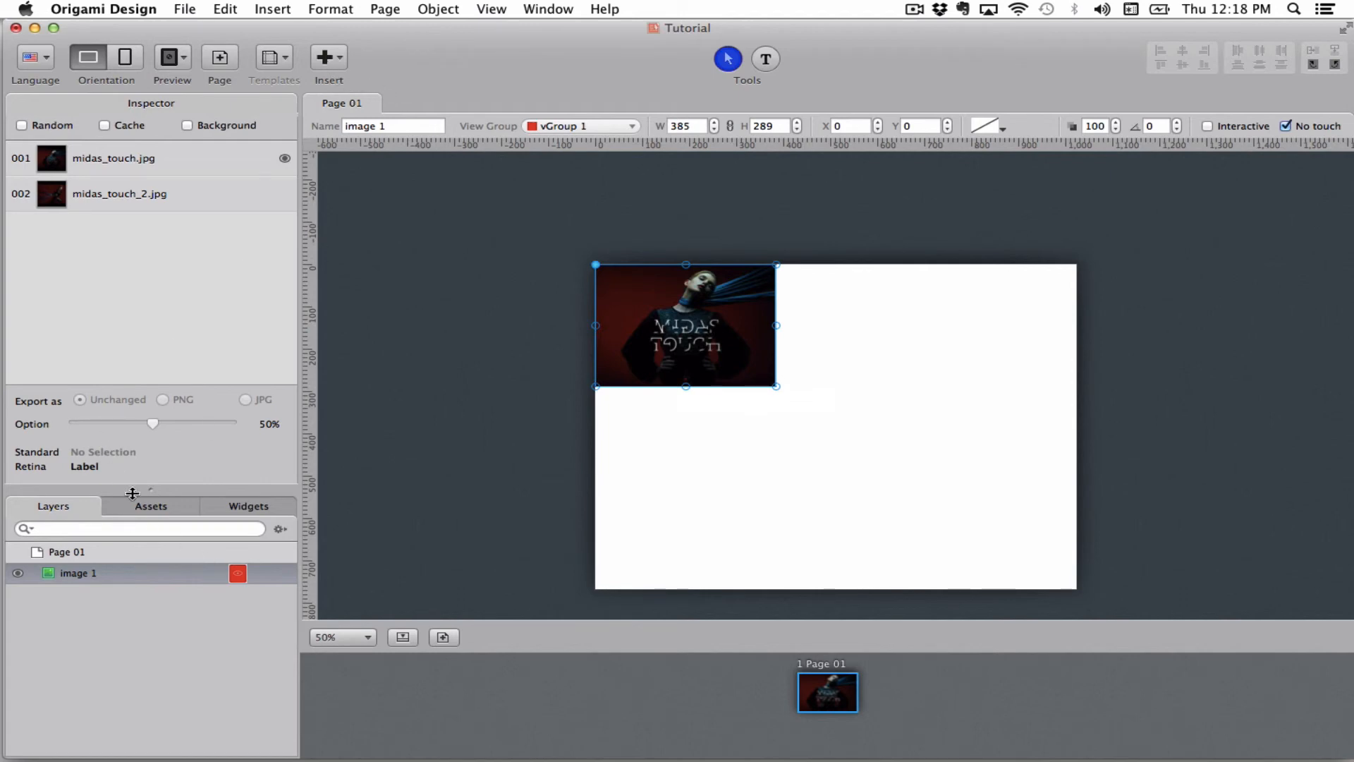
- Place midas_touch_2.jpg as image 2 bottom-right at 603×452 and assign it to vGroup 1
click(150, 506)
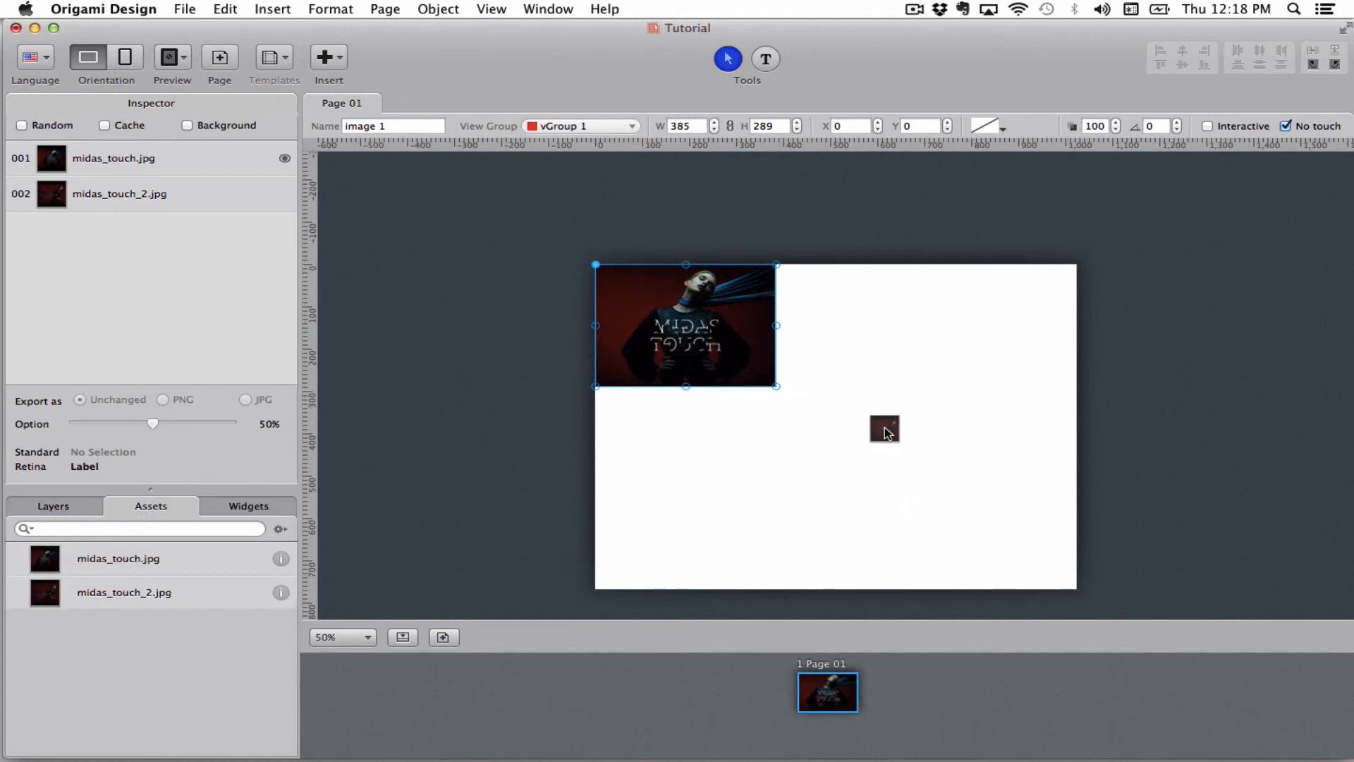
drag(885, 429, 925, 456)
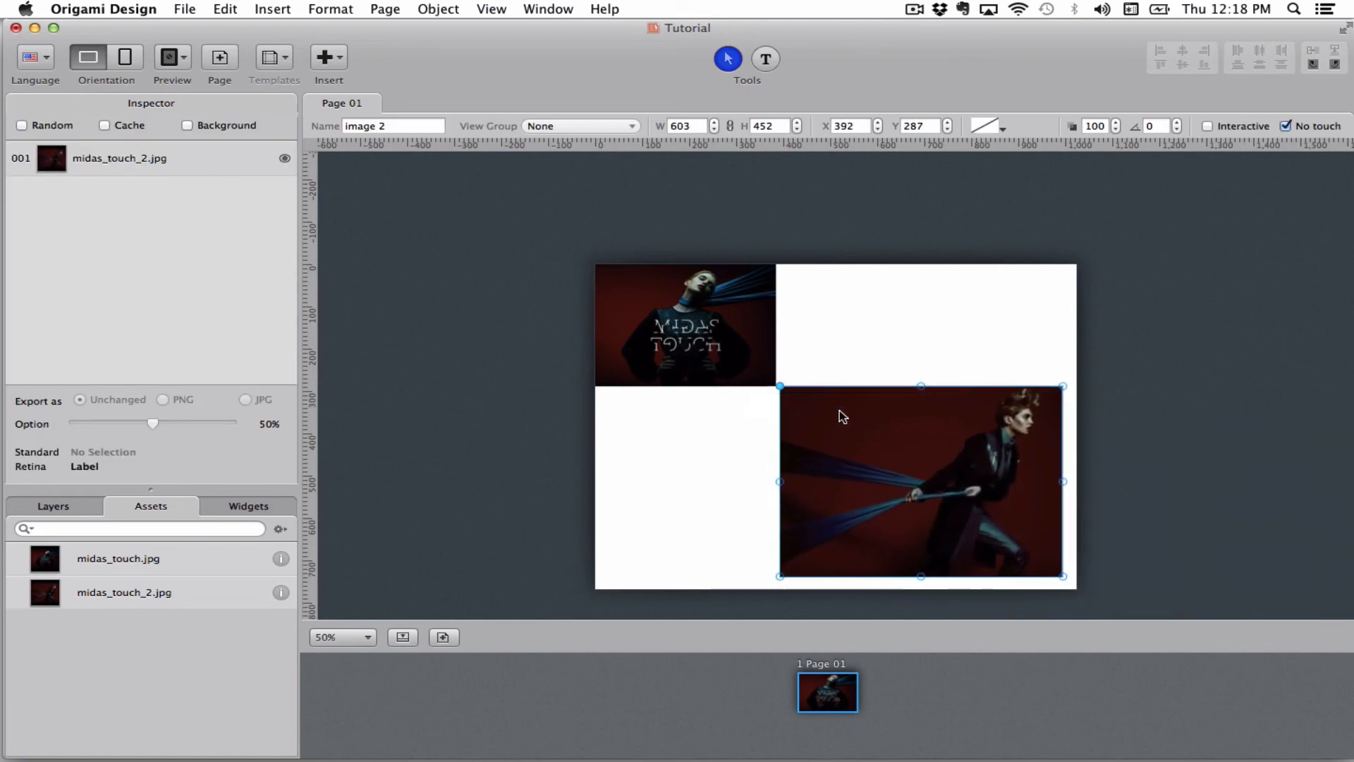
mouse_move(808, 373)
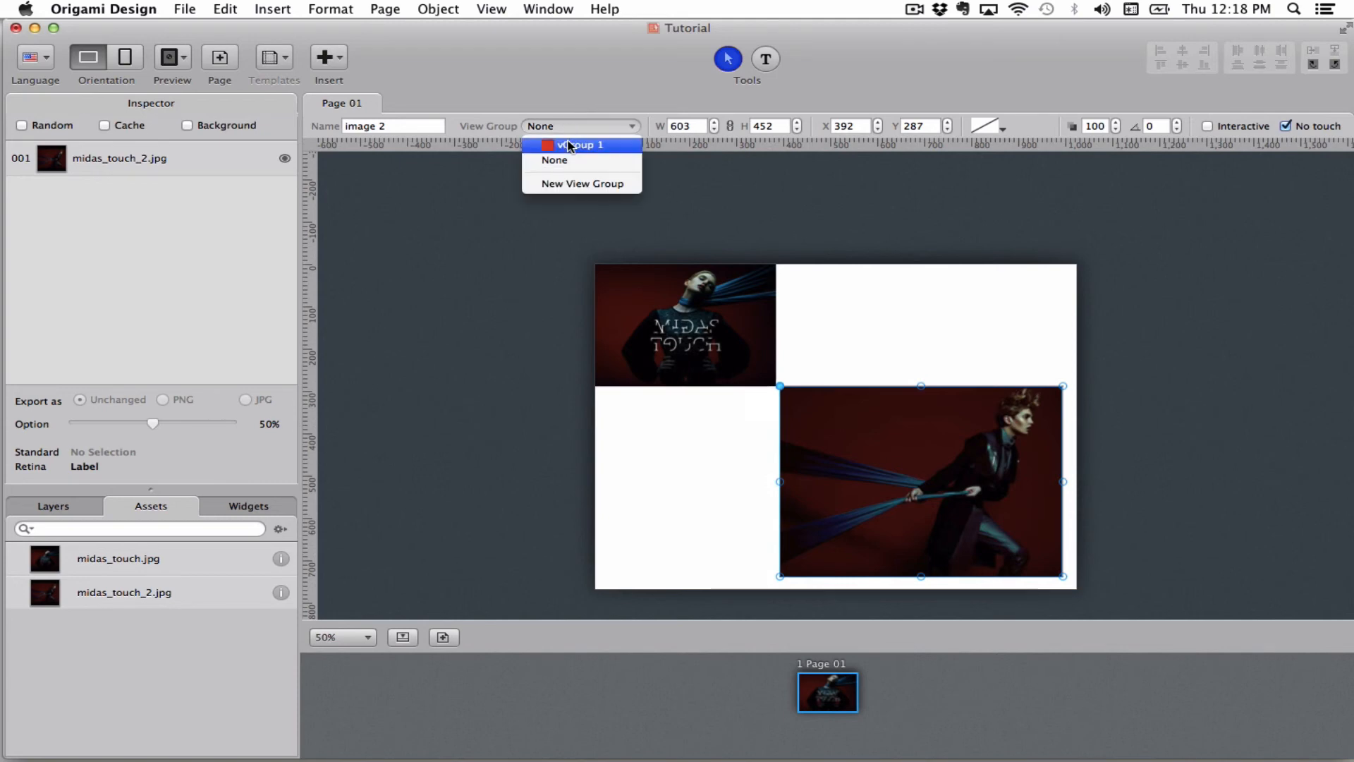
click(579, 144)
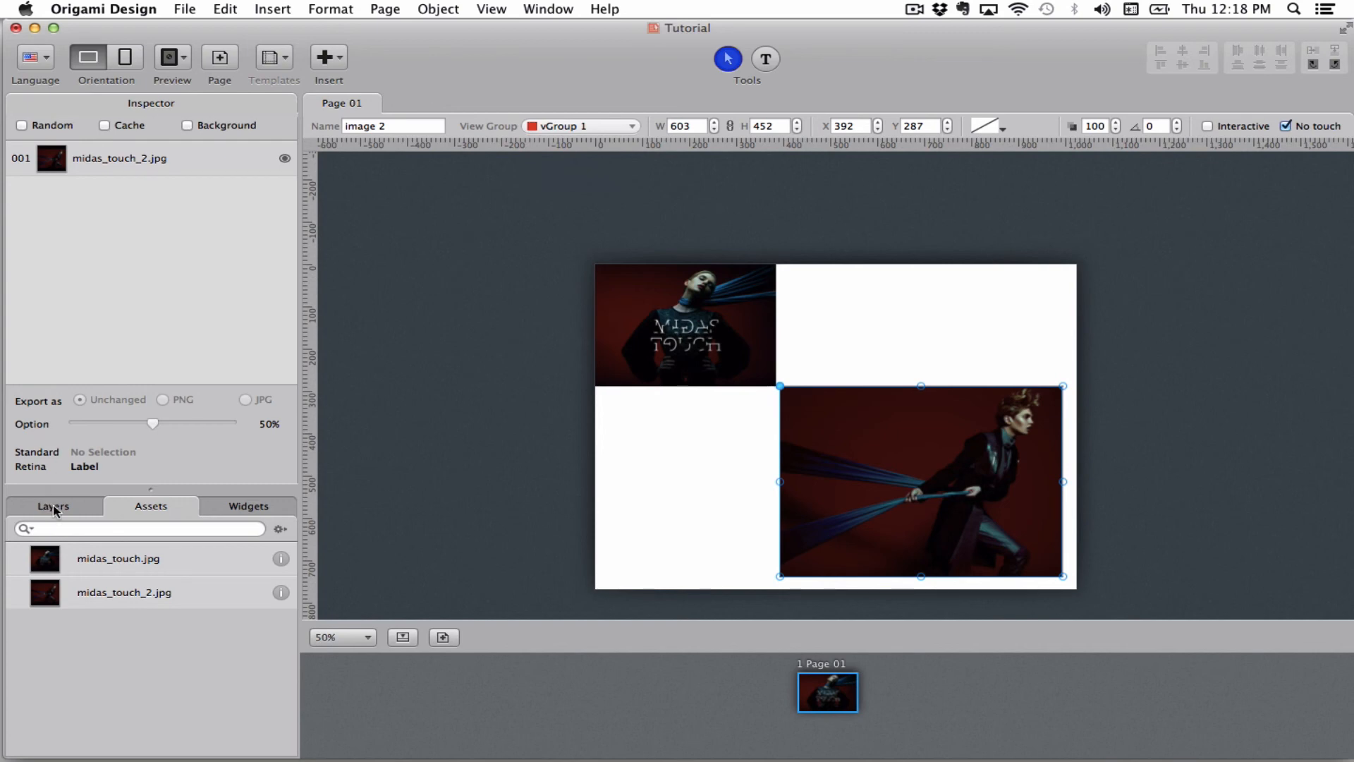
click(52, 505)
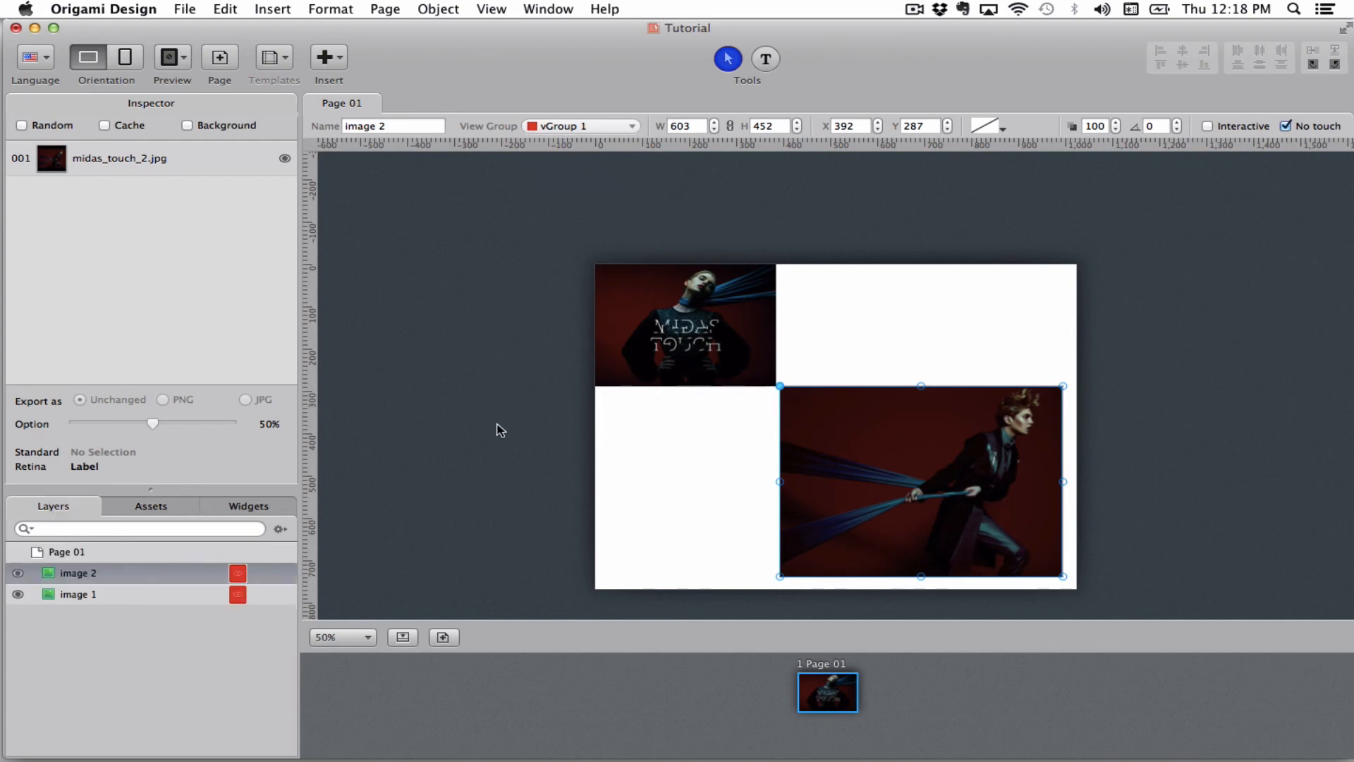
mouse_move(842, 321)
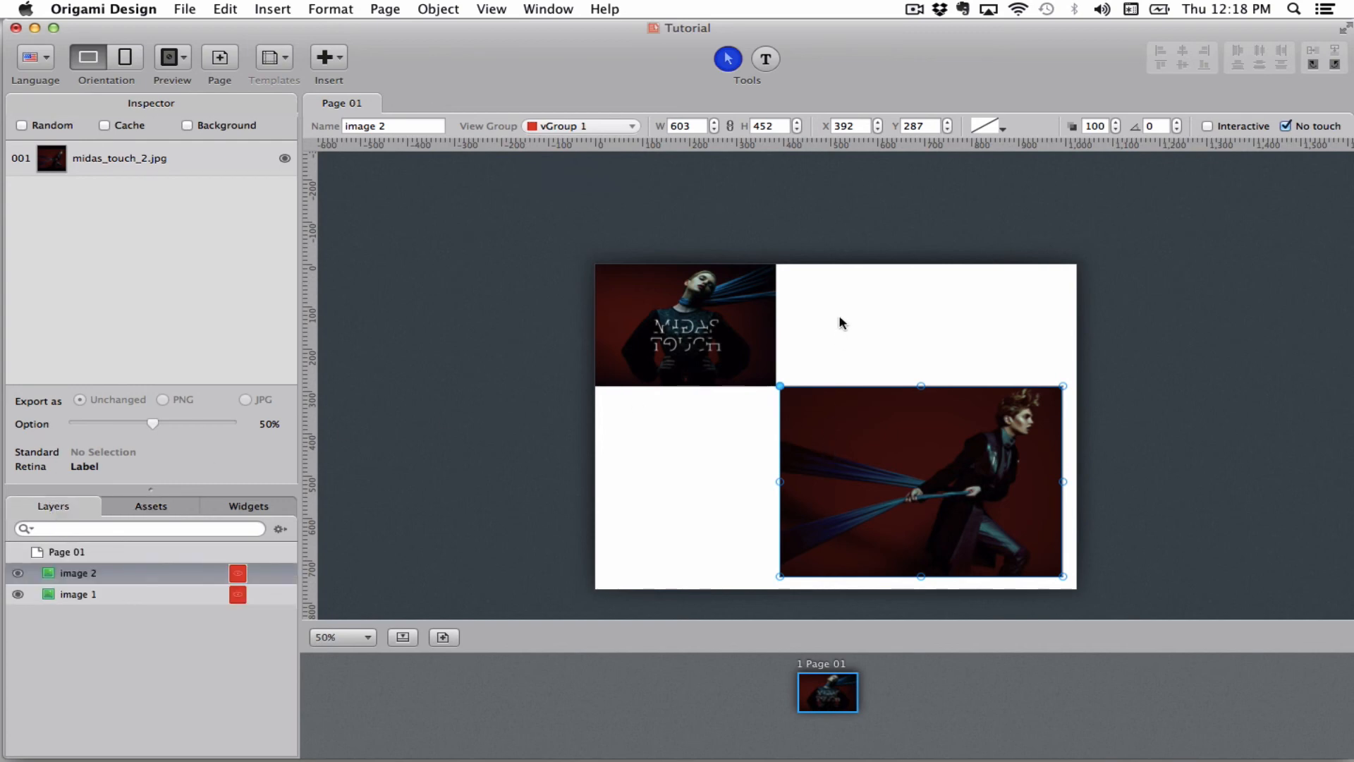